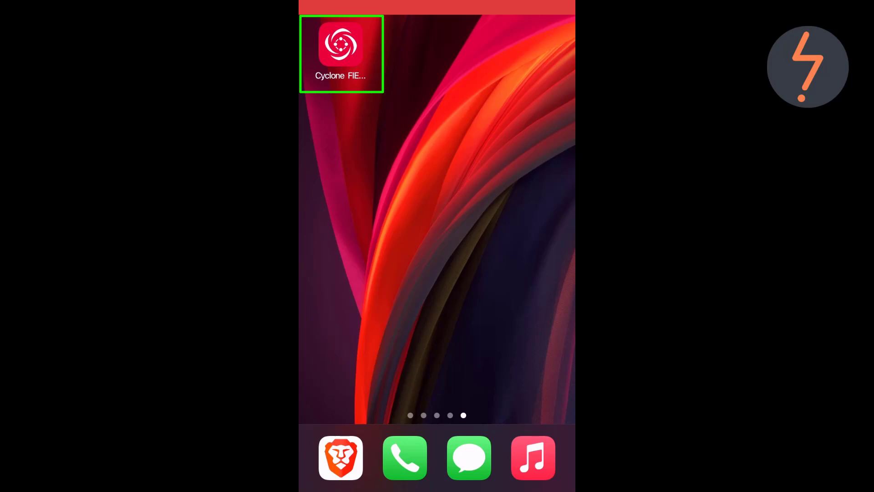
# Launch Cyclone FIELD 360, sign in, and start a new job.
pyautogui.click(340, 54)
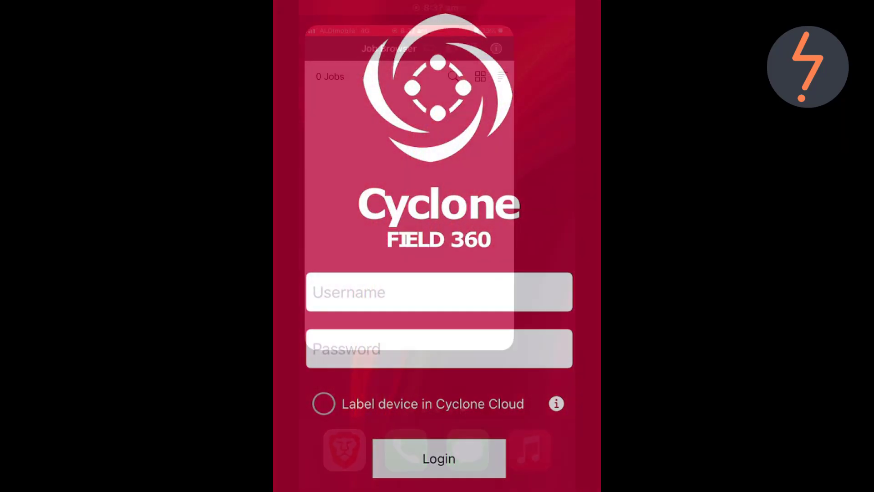
pyautogui.click(439, 458)
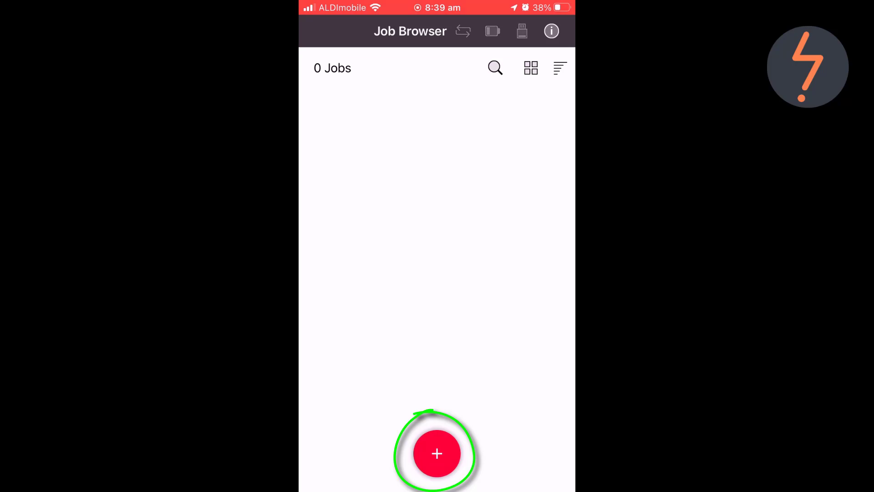
pyautogui.click(436, 453)
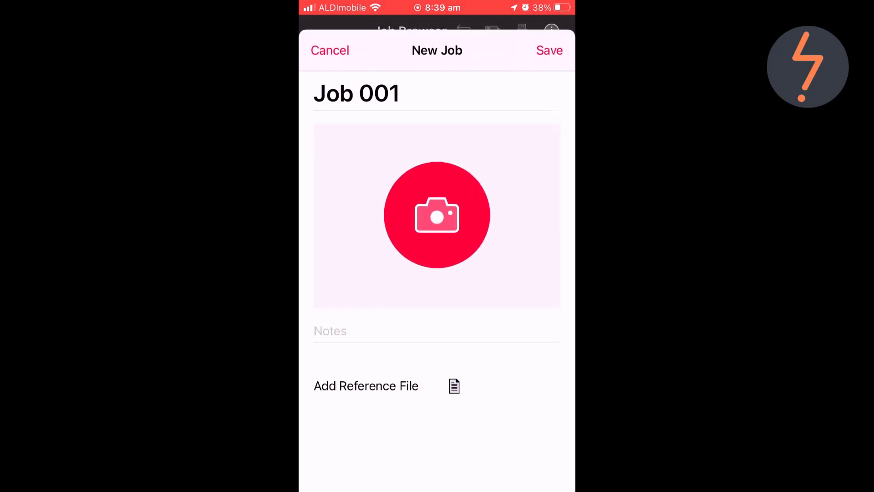
pyautogui.click(356, 93)
pyautogui.write('S')
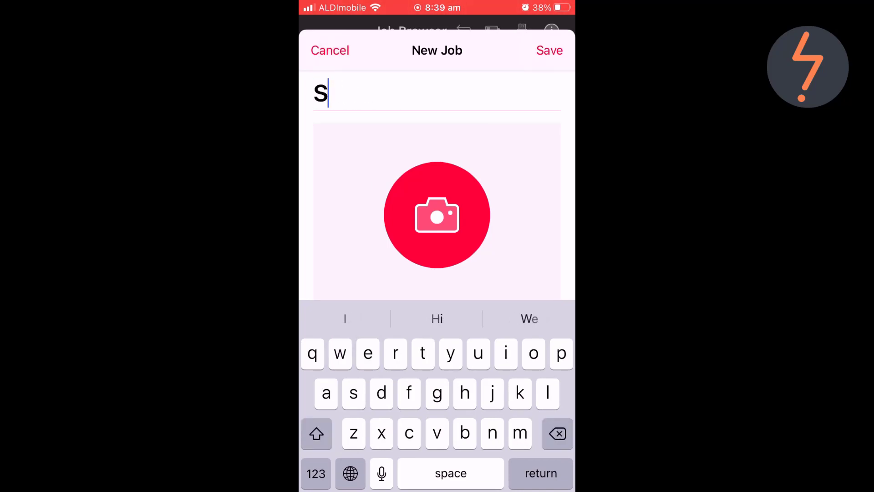
# Name the new job Test_01, save it, and open it.
pyautogui.write('uburb_J')
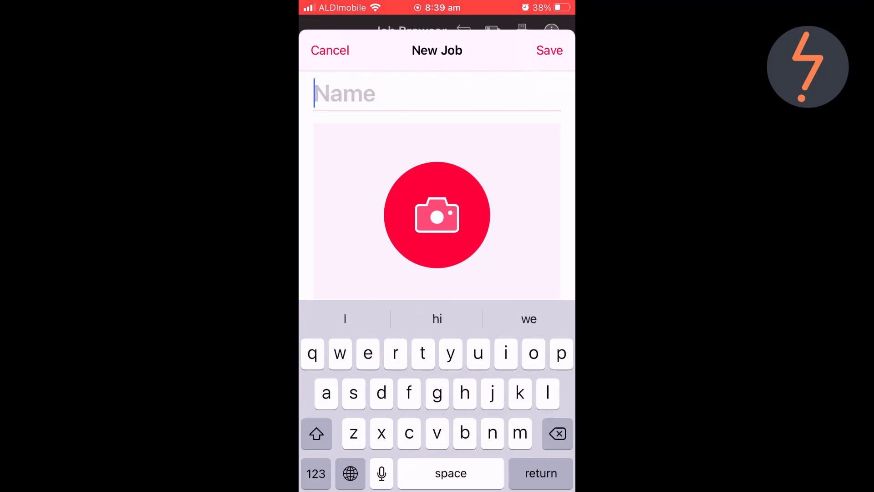
pyautogui.write('Test_01')
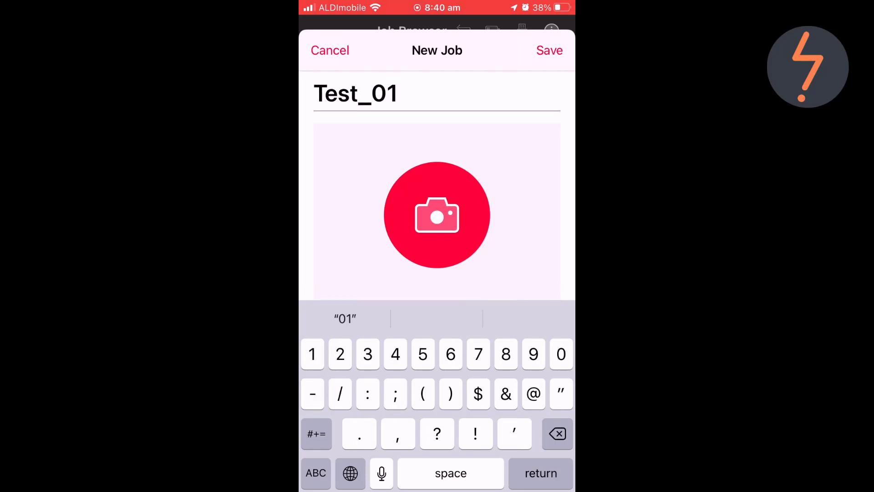
pyautogui.click(549, 50)
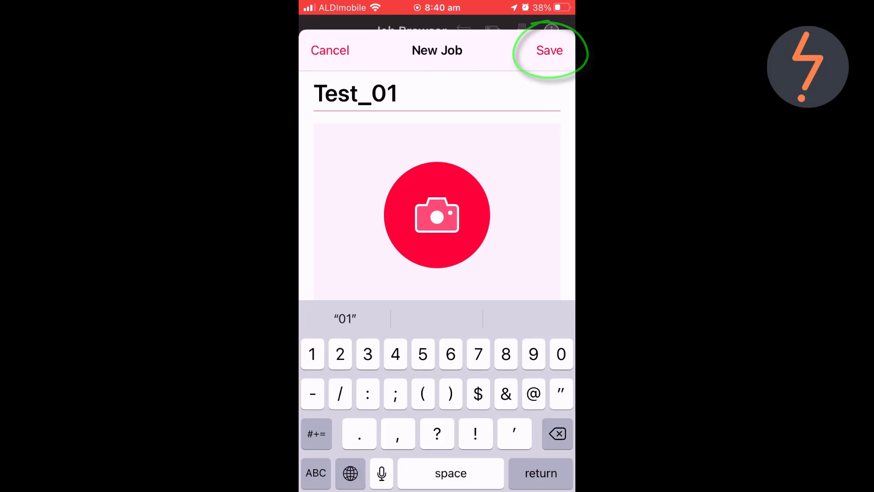
pyautogui.click(549, 50)
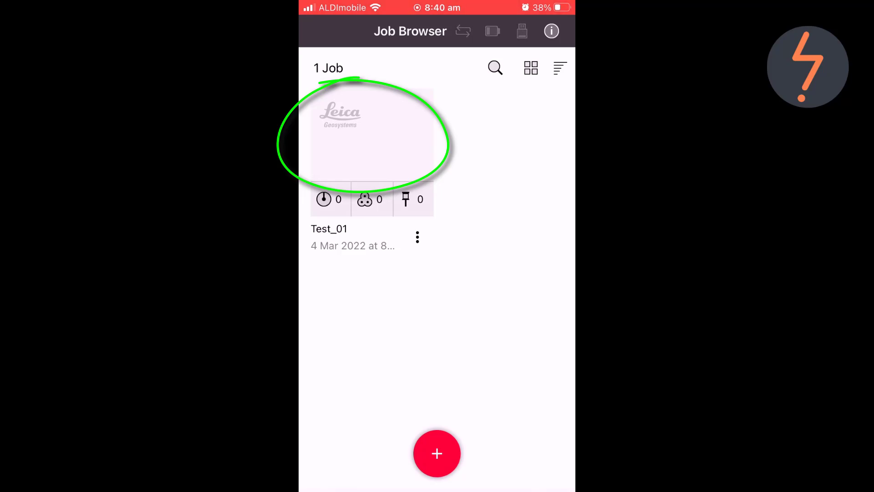
pyautogui.click(372, 137)
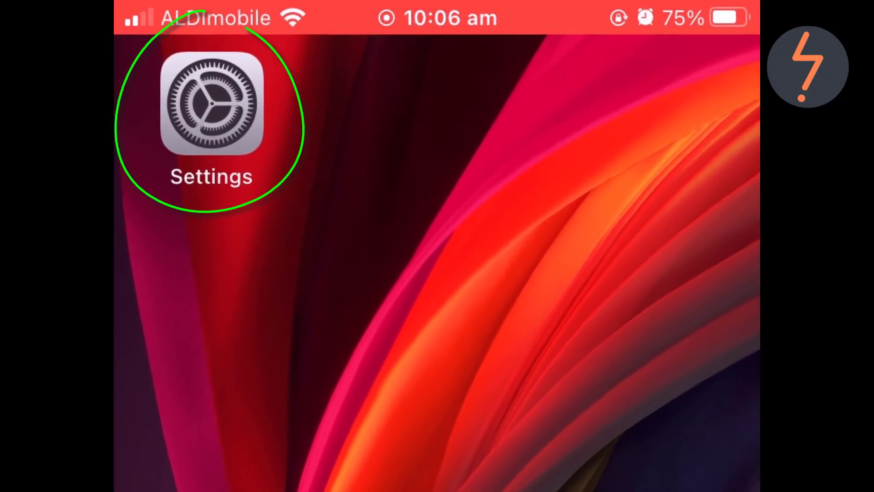
pyautogui.click(210, 106)
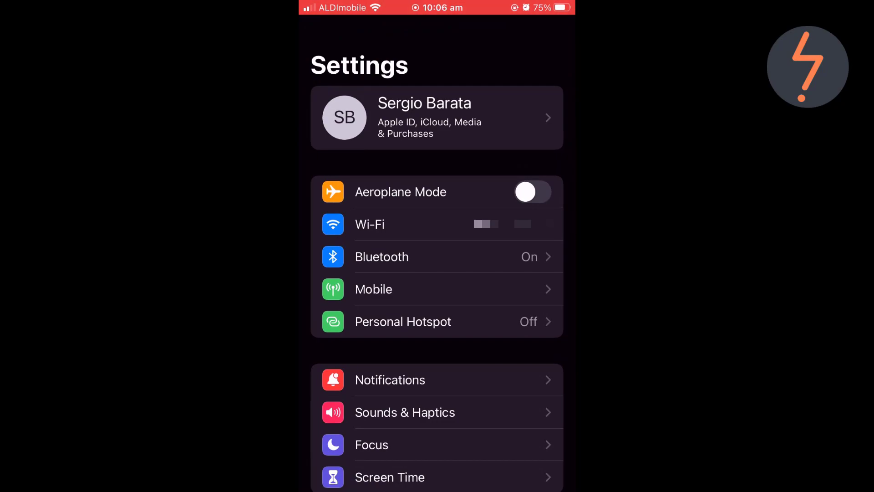
pyautogui.click(369, 223)
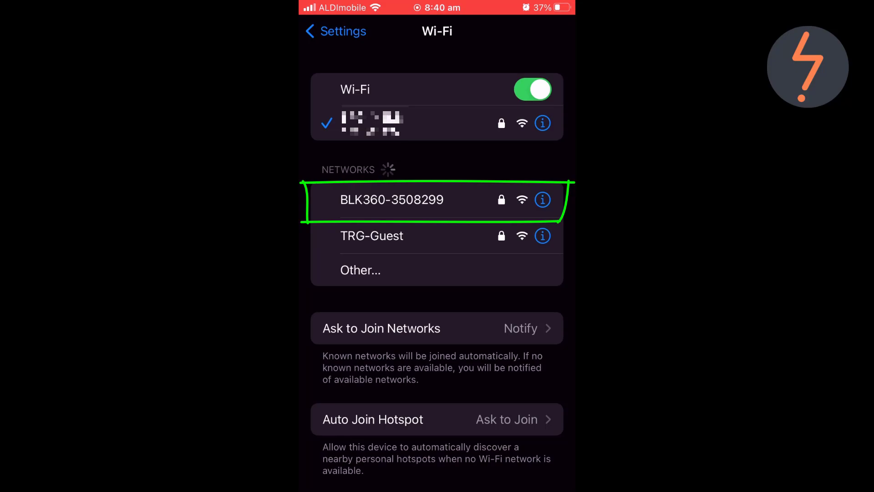
pyautogui.click(392, 199)
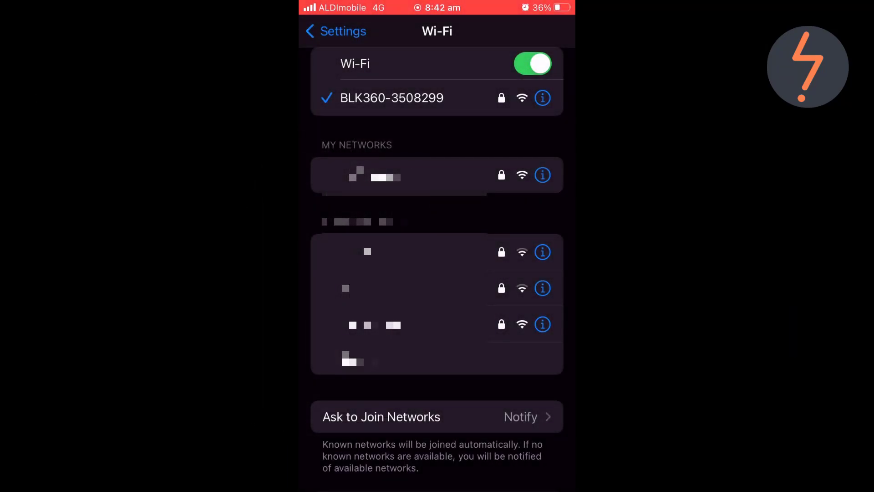
pyautogui.press('home')
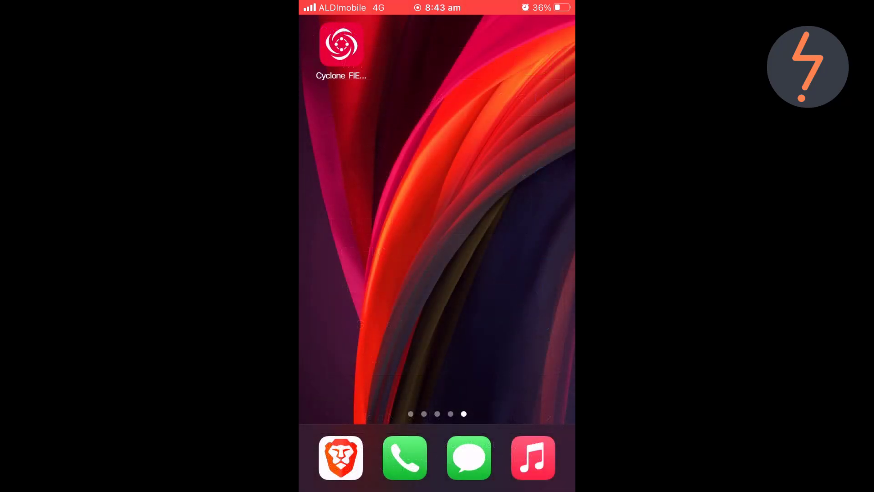
# Reopen Cyclone FIELD 360, connect to the scanner, and scan Setup7.
pyautogui.click(340, 44)
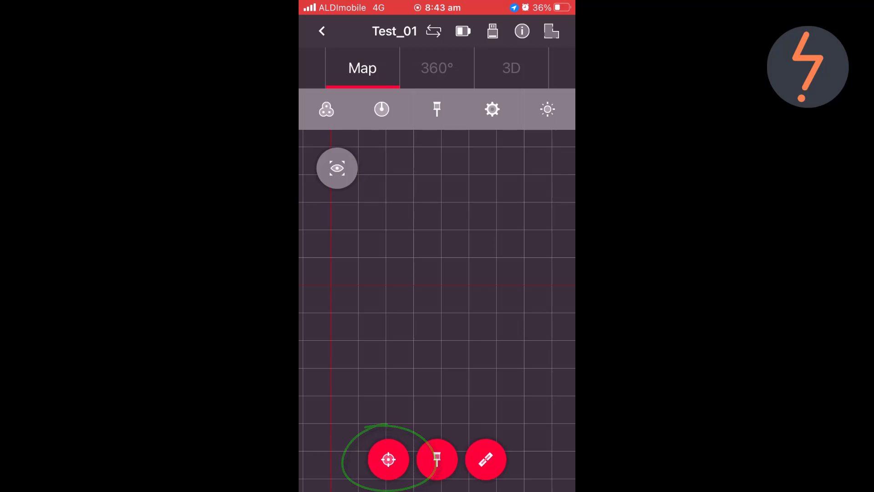
pyautogui.click(389, 460)
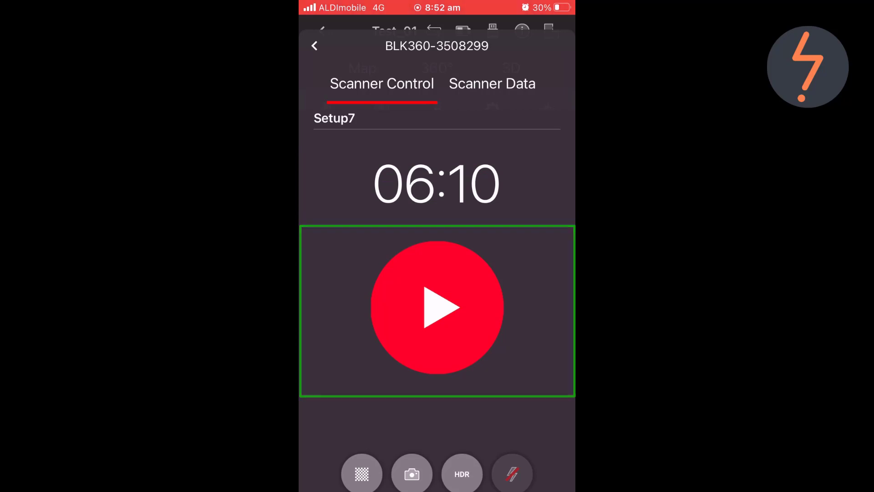
pyautogui.click(437, 308)
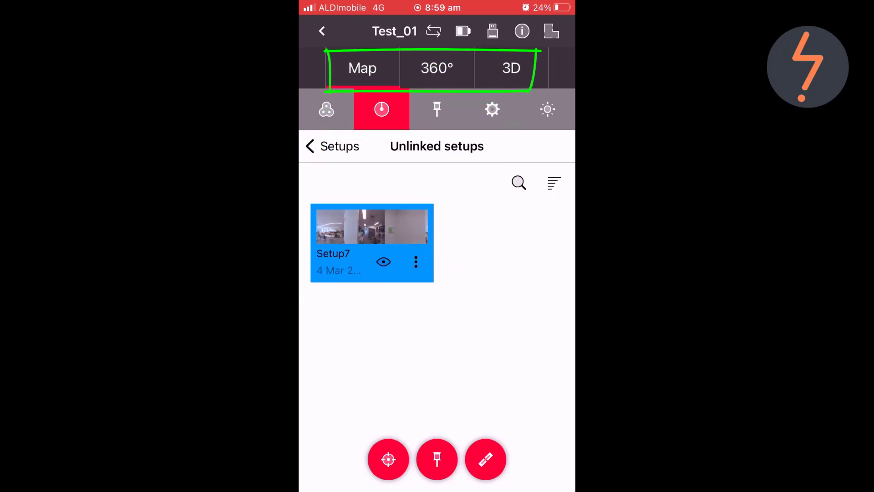
# Inspect Setup7 in the 360° panorama, 3D point cloud, and map views.
pyautogui.click(437, 68)
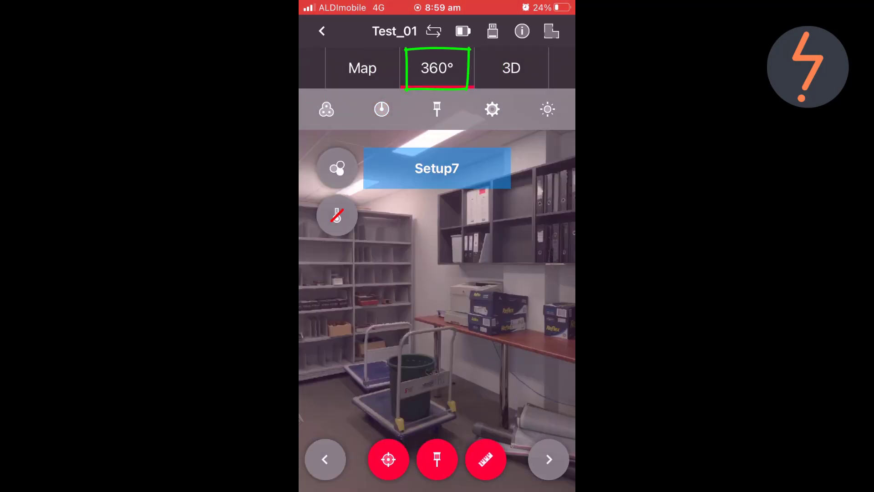
pyautogui.click(511, 67)
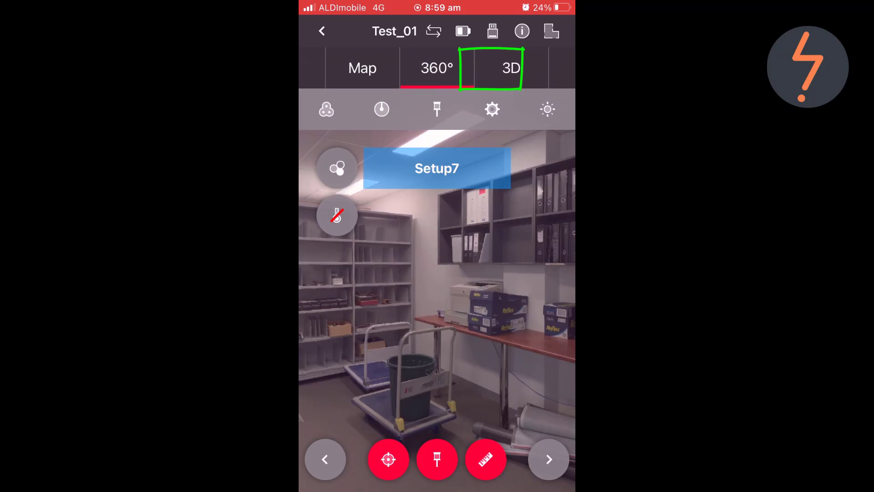
pyautogui.click(510, 68)
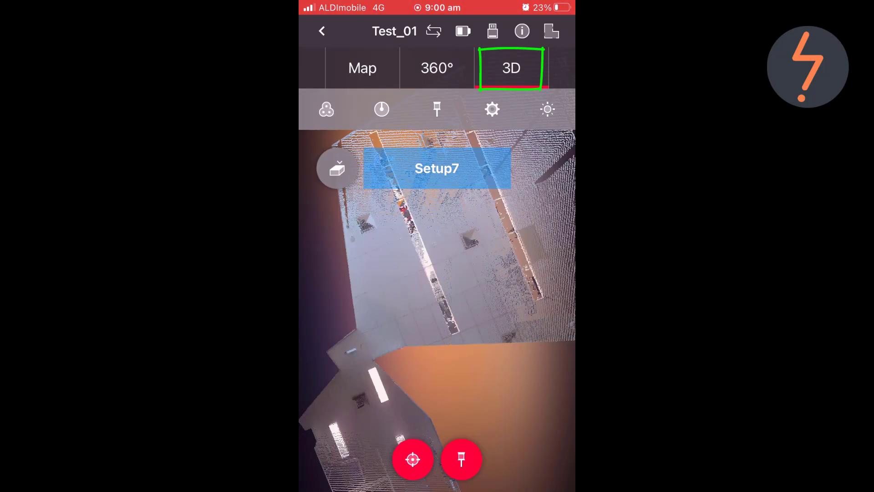
pyautogui.click(362, 67)
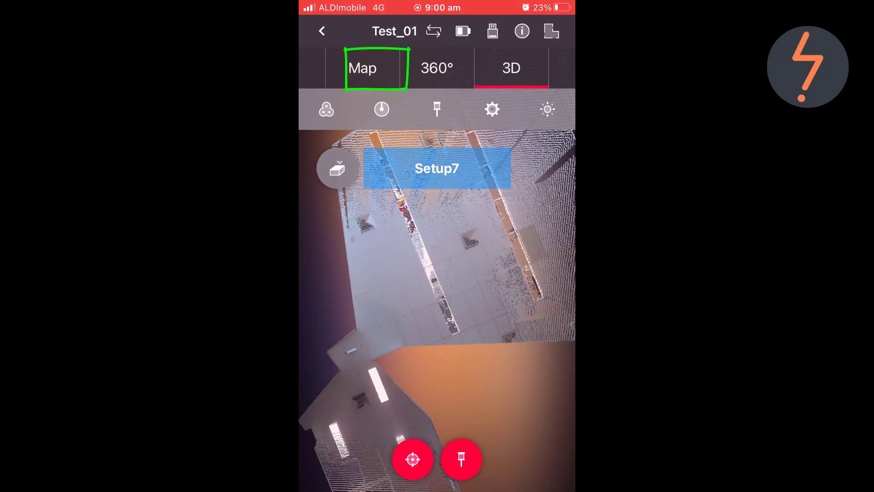
pyautogui.click(361, 67)
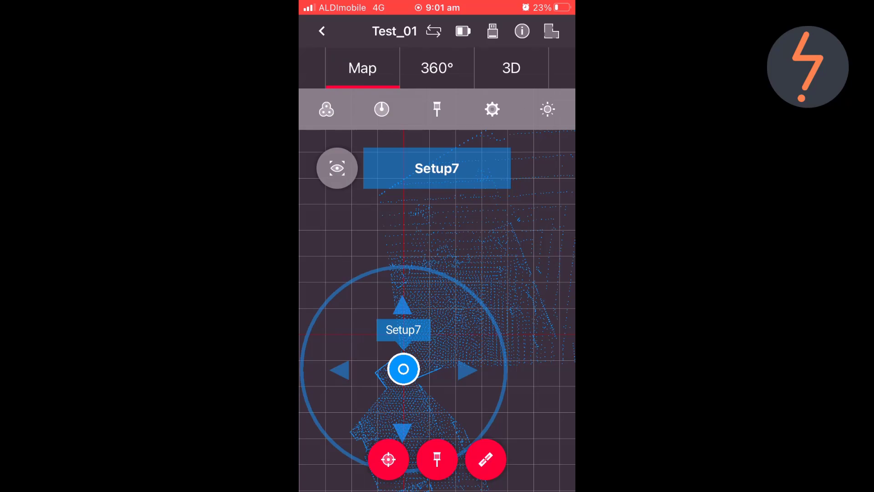
pyautogui.click(403, 369)
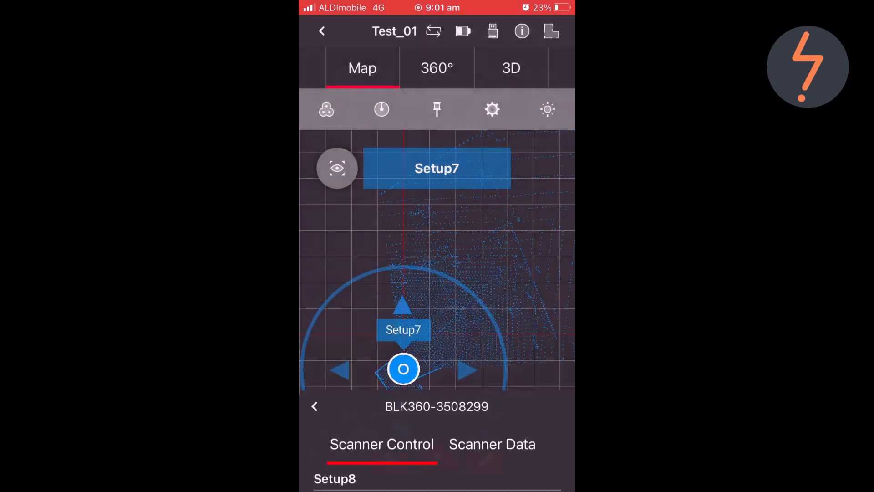
# Scan Setup8, optimize its alignment with Setup7, and link them into Bundle 001.
pyautogui.click(381, 109)
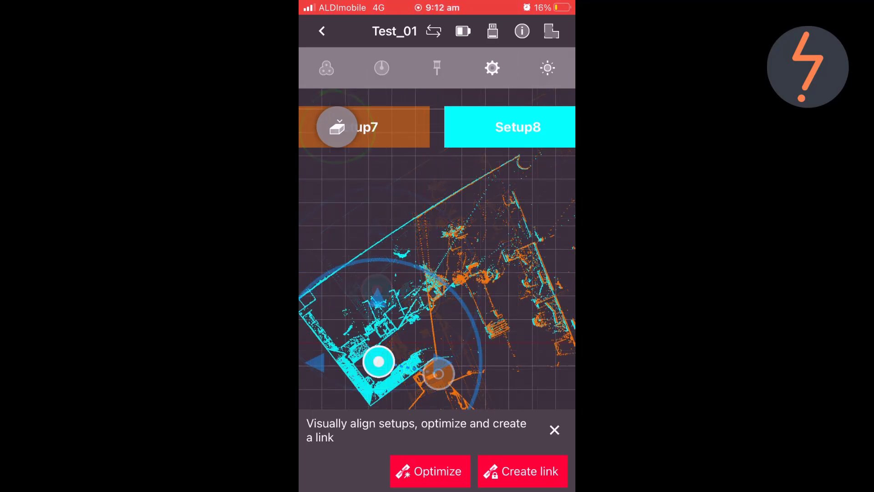
pyautogui.click(430, 471)
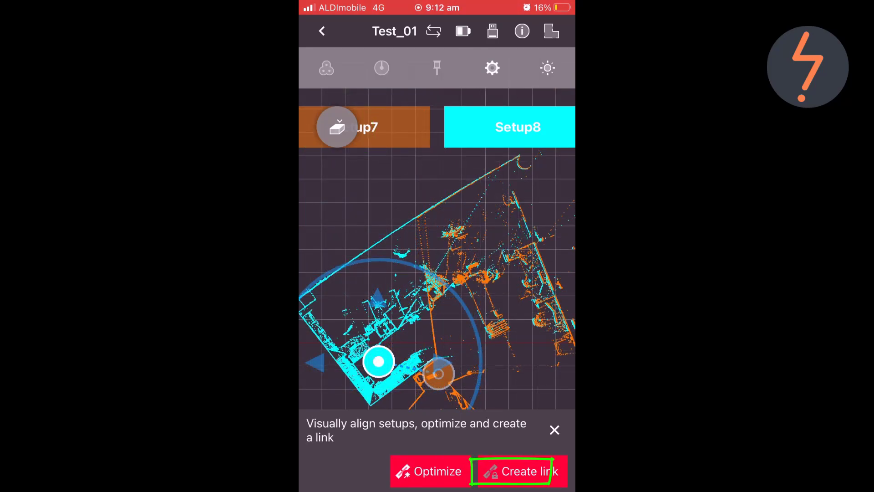
pyautogui.click(516, 470)
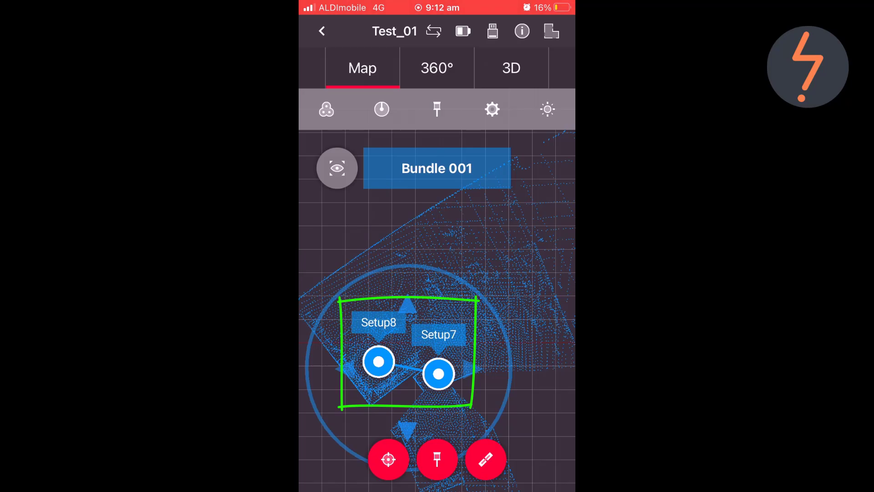
pyautogui.click(388, 459)
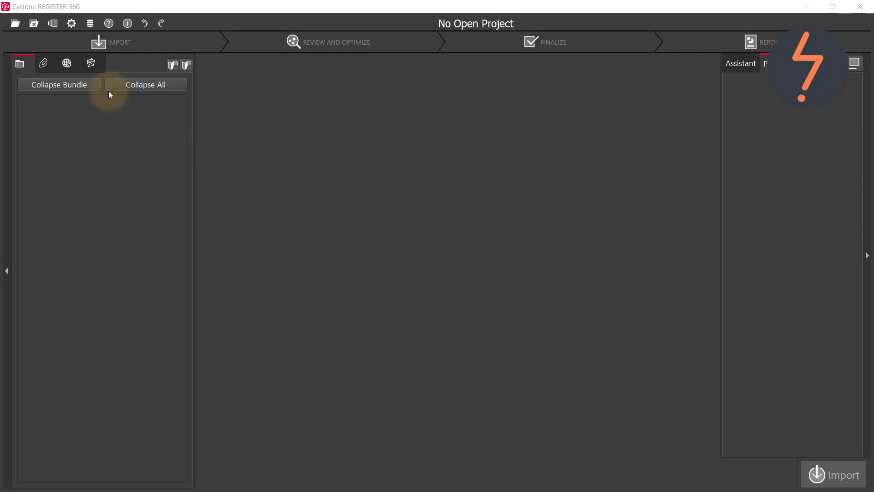
# Create and open the Tutorial project, choosing FIELD 360 as the import device.
pyautogui.click(14, 23)
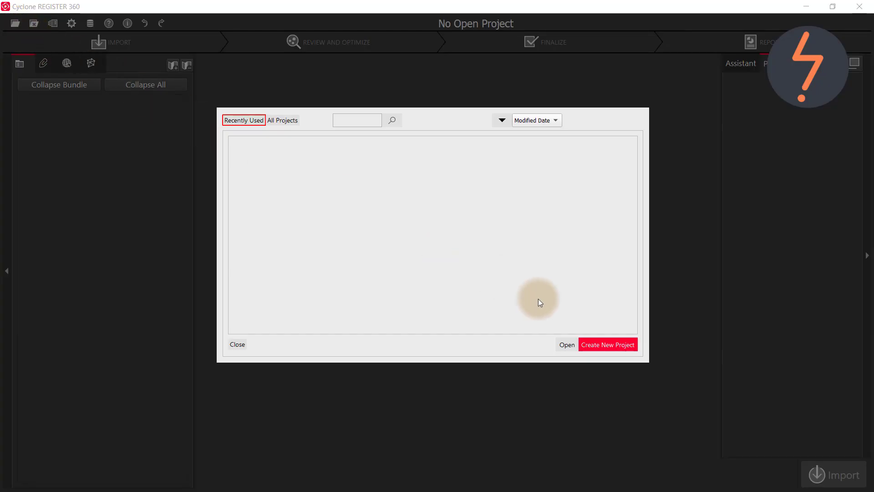
pyautogui.click(607, 345)
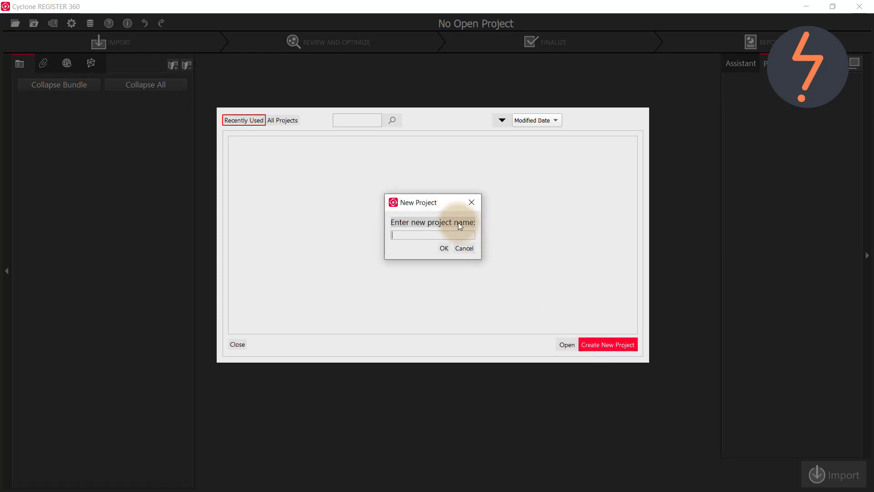
pyautogui.write('Tutorial')
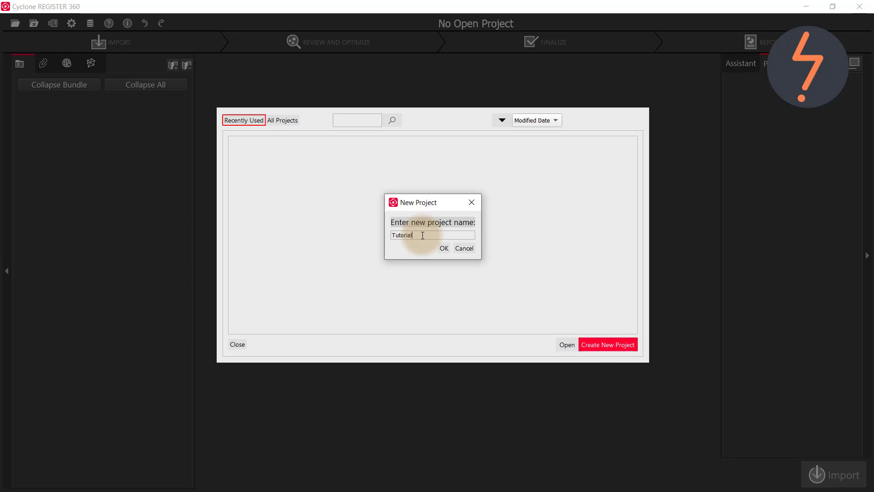
pyautogui.click(444, 248)
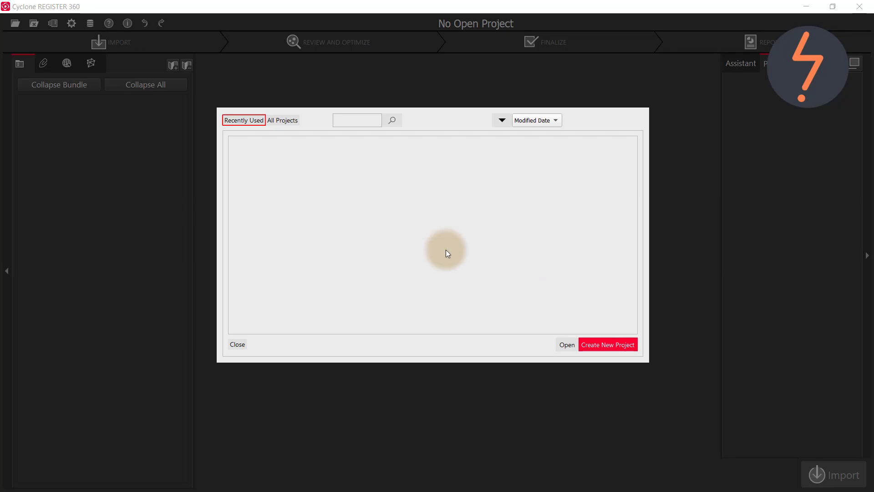
pyautogui.click(607, 345)
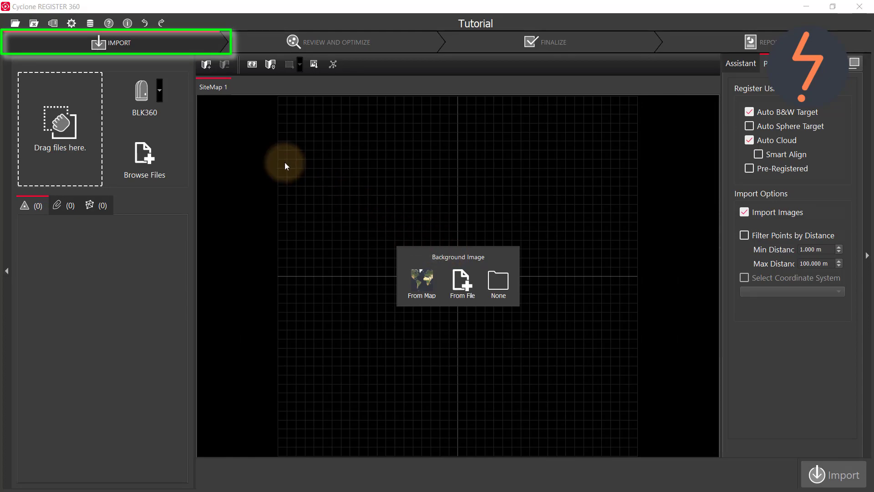
pyautogui.click(159, 90)
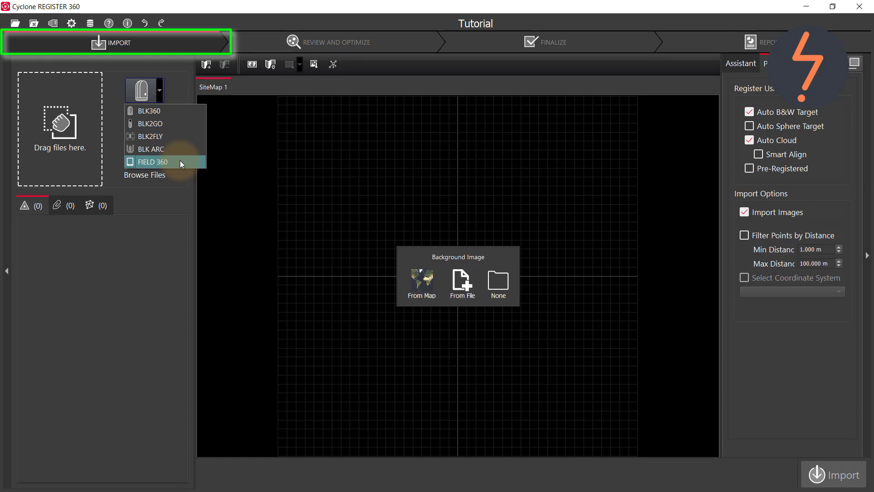
pyautogui.click(154, 162)
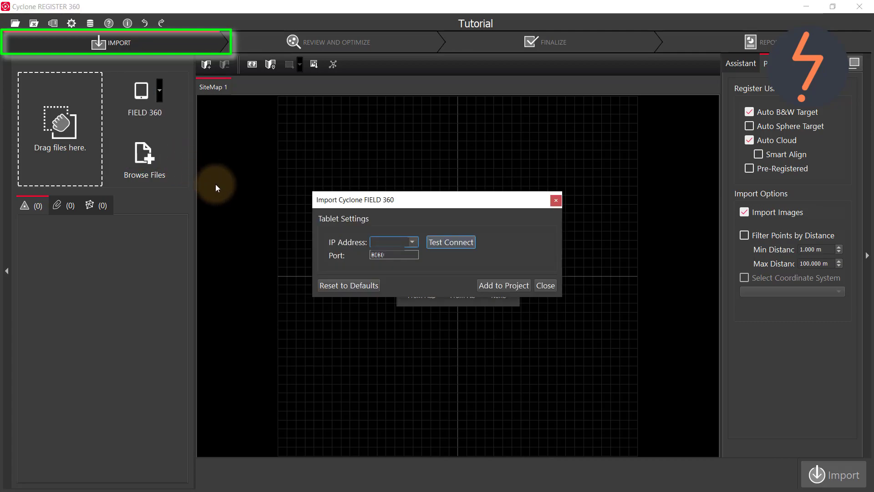
pyautogui.moveTo(279, 211)
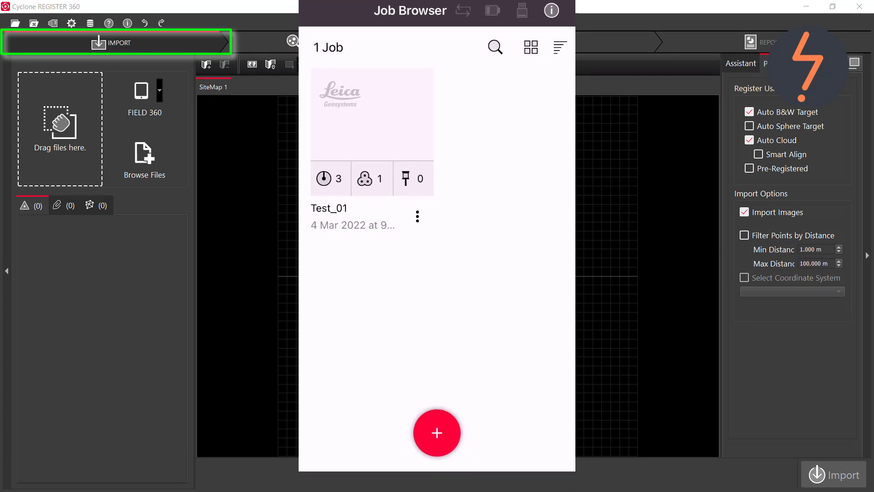
# Connect to the FIELD 360 tablet by IP and add its Test_01 job.
pyautogui.click(437, 433)
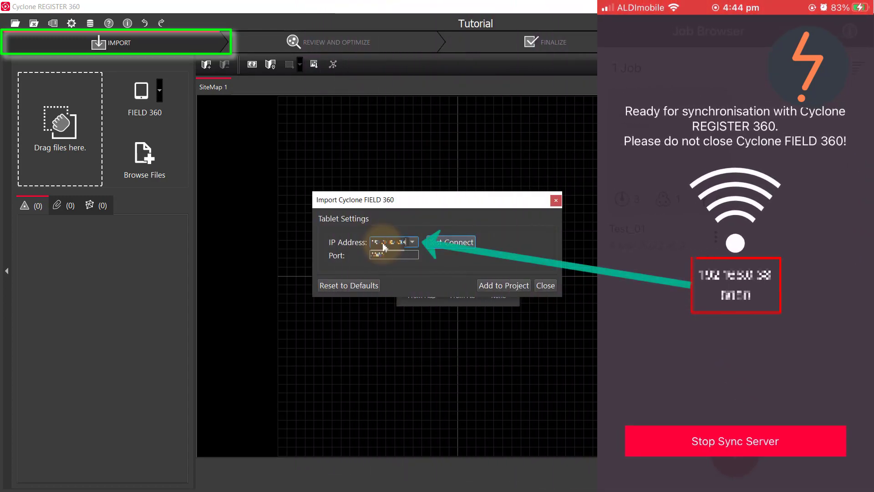
pyautogui.click(455, 242)
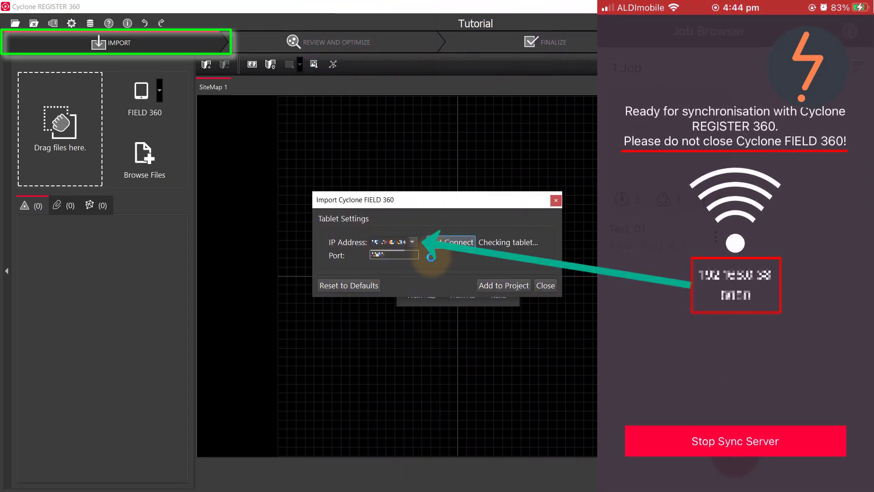
pyautogui.click(450, 241)
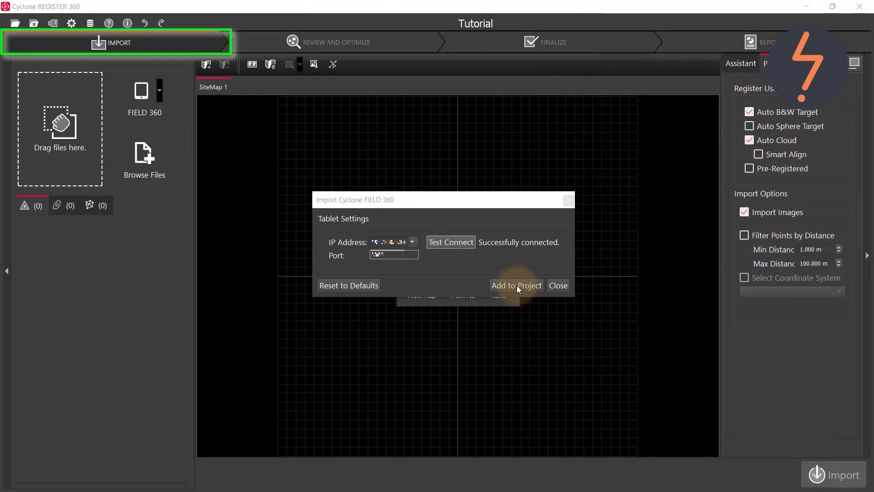
pyautogui.click(515, 285)
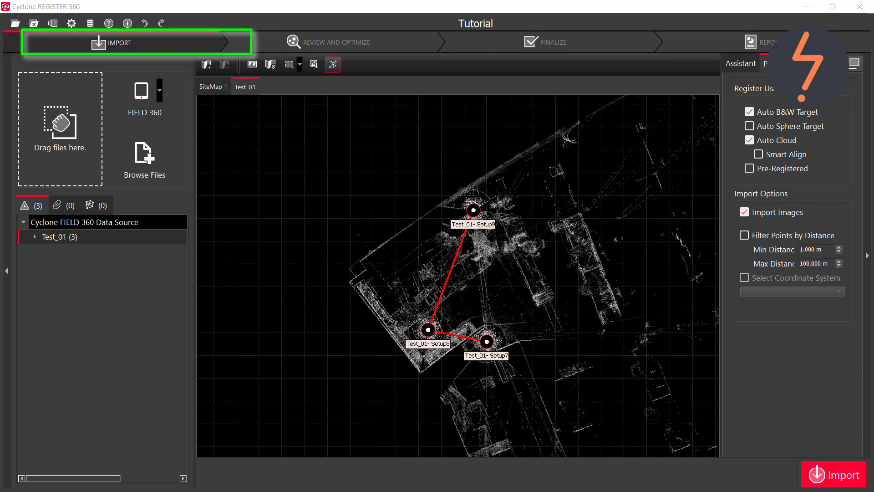
# Review Bundle 4's Setup7, Setup8 and Setup9 point clouds, then return to SiteMap.
pyautogui.click(336, 42)
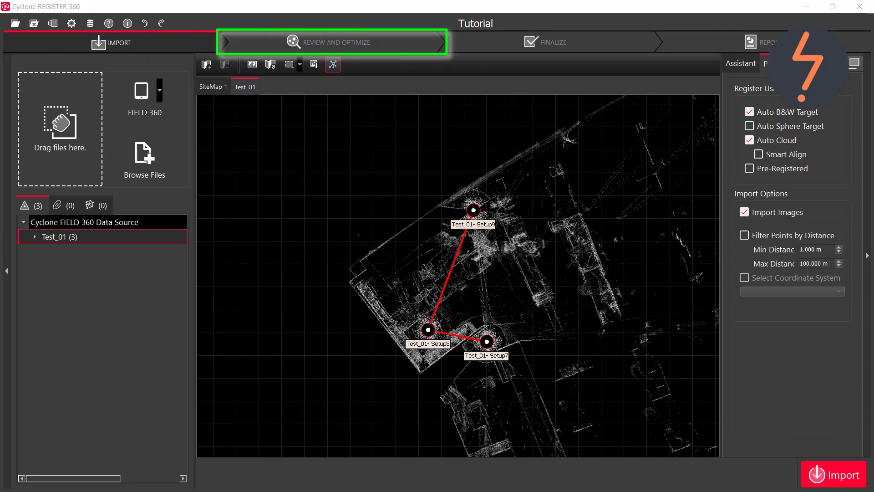
pyautogui.click(334, 42)
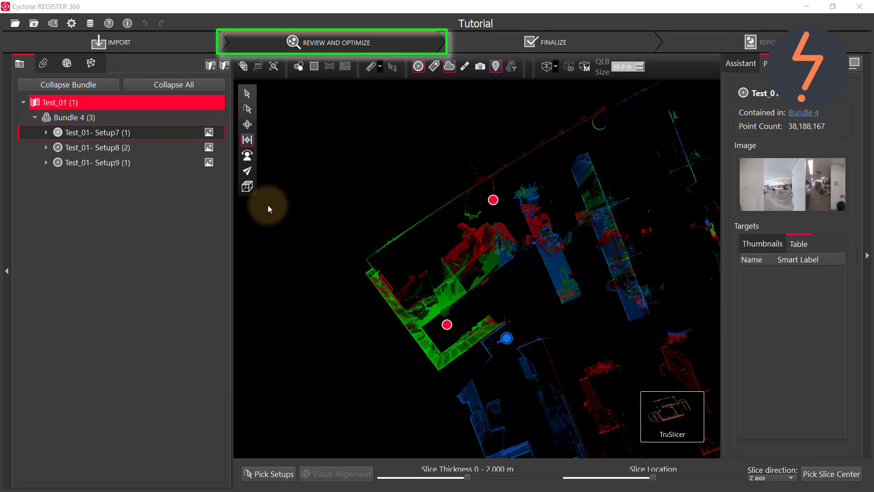
pyautogui.moveTo(269, 102)
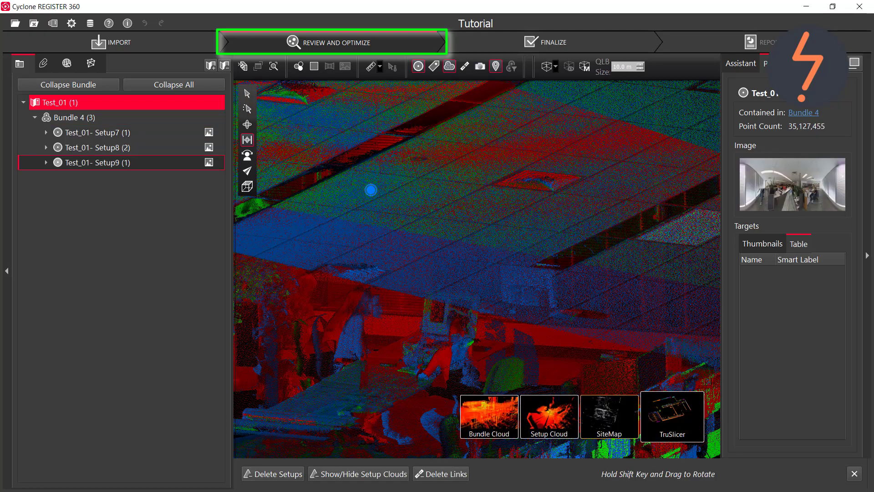
pyautogui.click(608, 417)
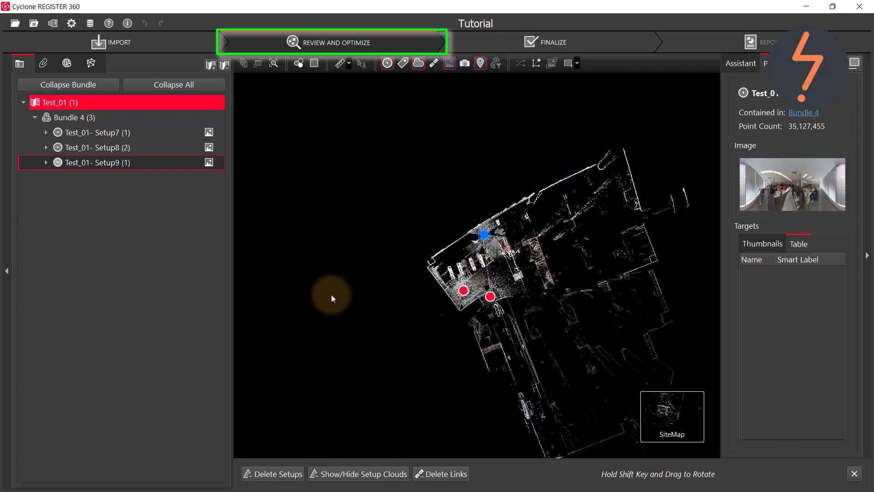
# Accept Test_01's acceptance metrics in Finalize to produce the Tutorial registration report.
pyautogui.click(552, 42)
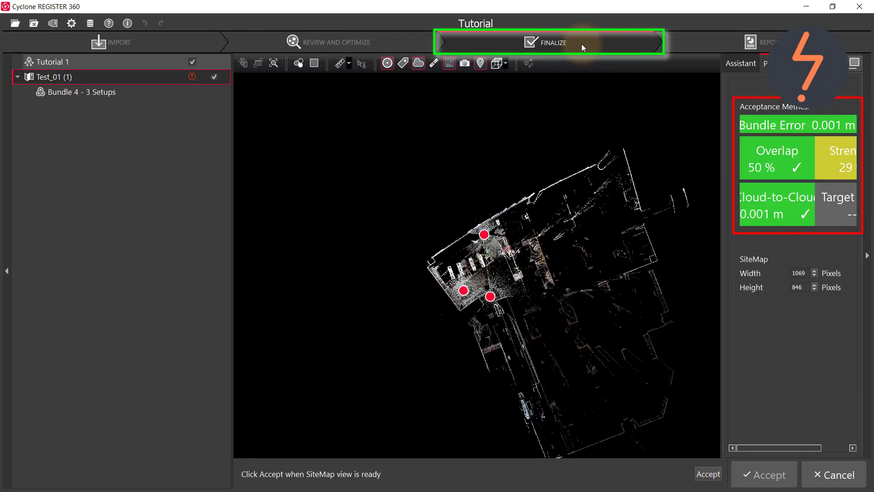
pyautogui.moveTo(767, 474)
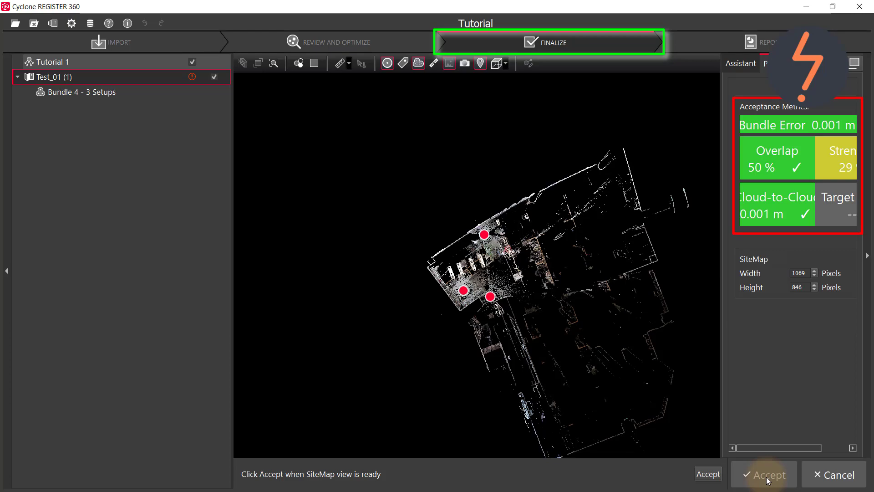
pyautogui.click(763, 474)
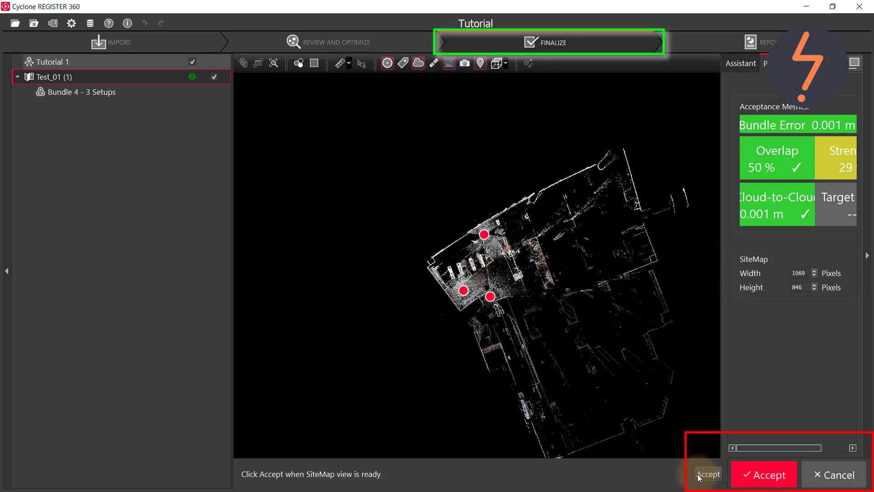
pyautogui.click(763, 474)
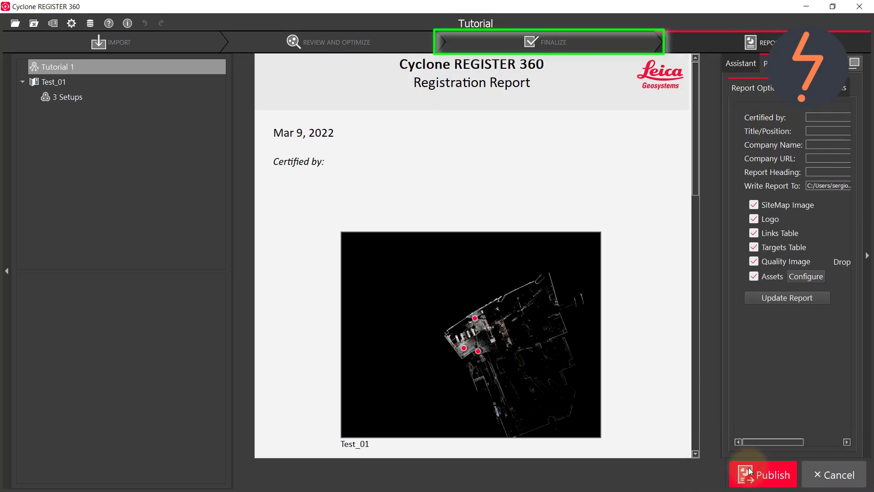
pyautogui.scroll(-3)
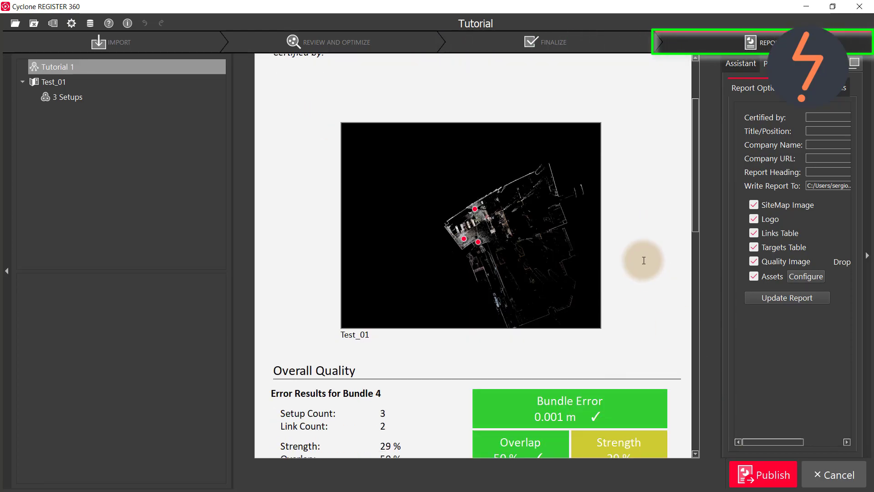
pyautogui.scroll(-3)
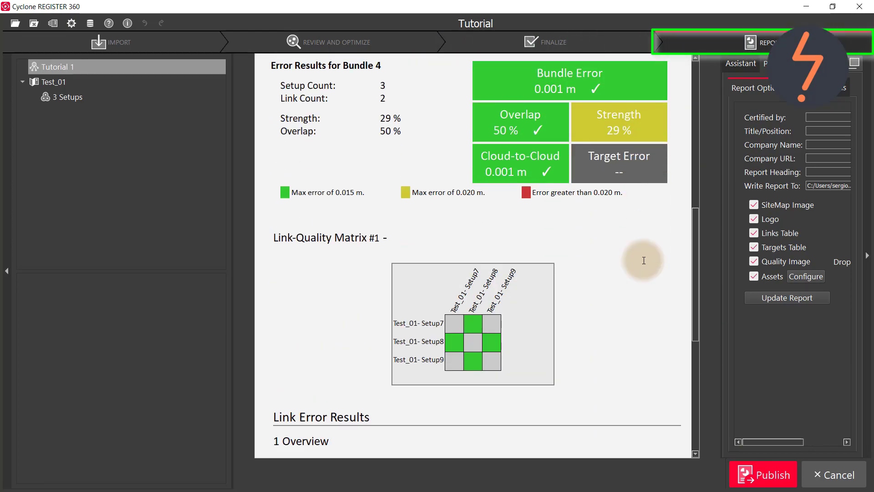
pyautogui.scroll(-3)
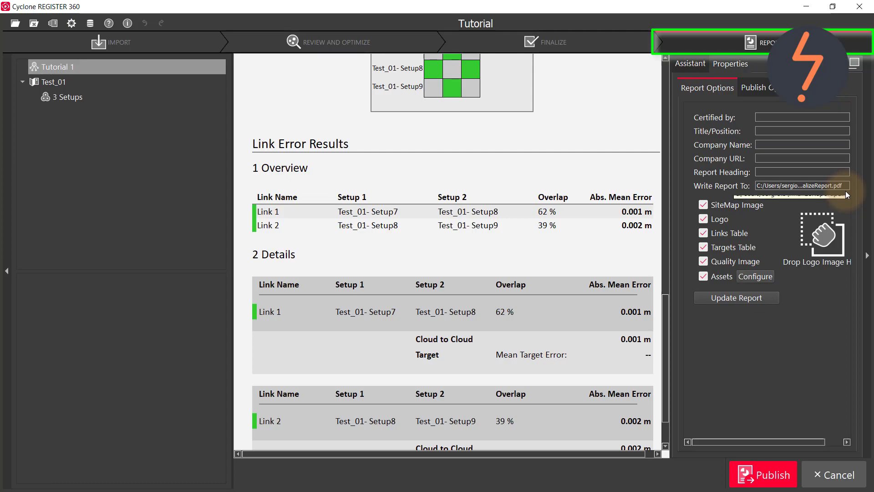
# Enable RCP (cloud) publishing and save the output file as Tutorial.
pyautogui.click(755, 88)
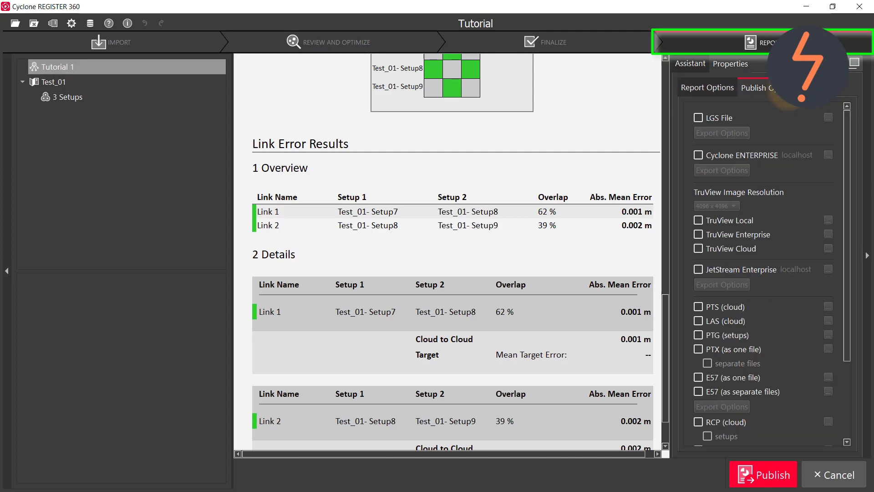
pyautogui.scroll(-3)
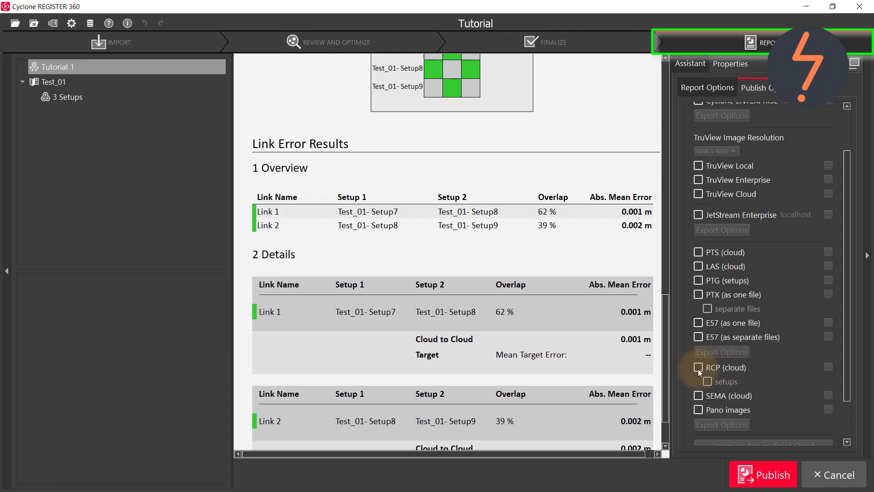
pyautogui.click(698, 367)
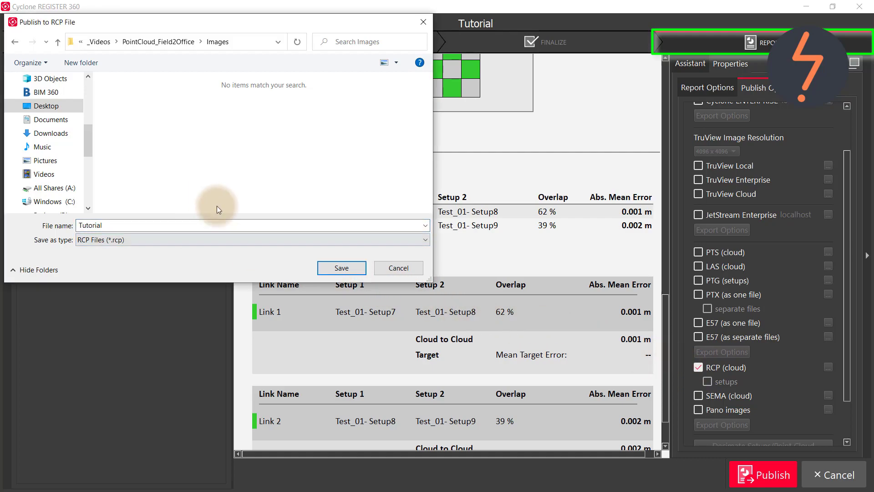
pyautogui.click(341, 268)
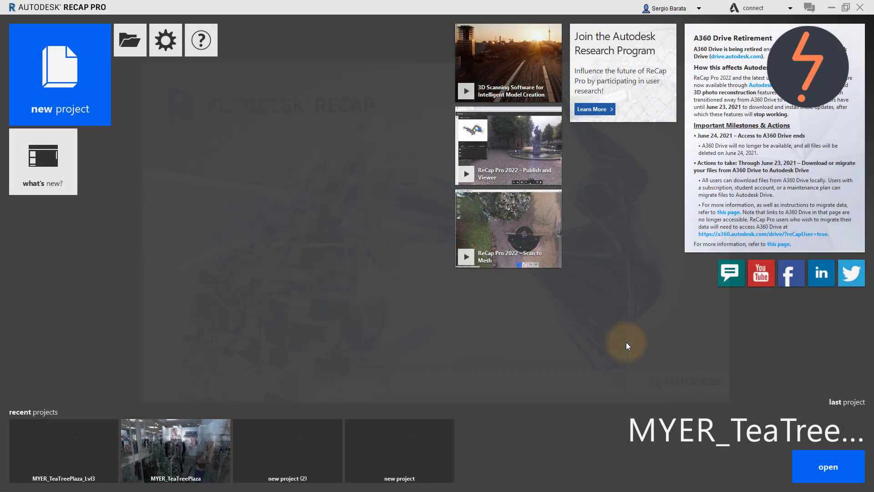
# Create the ReCap project 'Tutorial', then import and launch the Tutorial_Export scan.
pyautogui.click(59, 74)
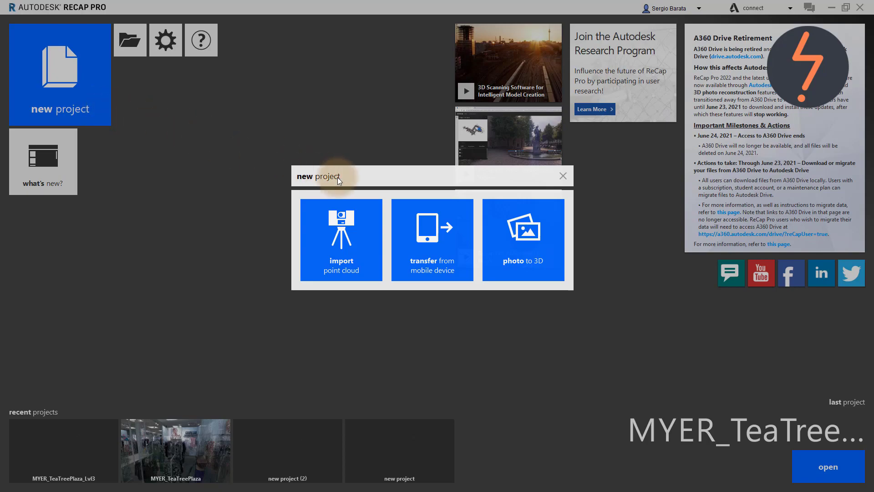
pyautogui.click(341, 240)
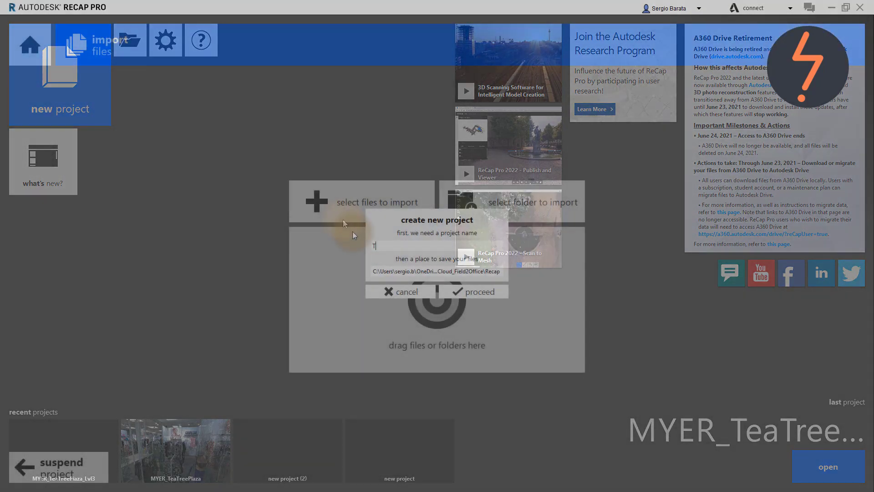
pyautogui.write('Tutorial')
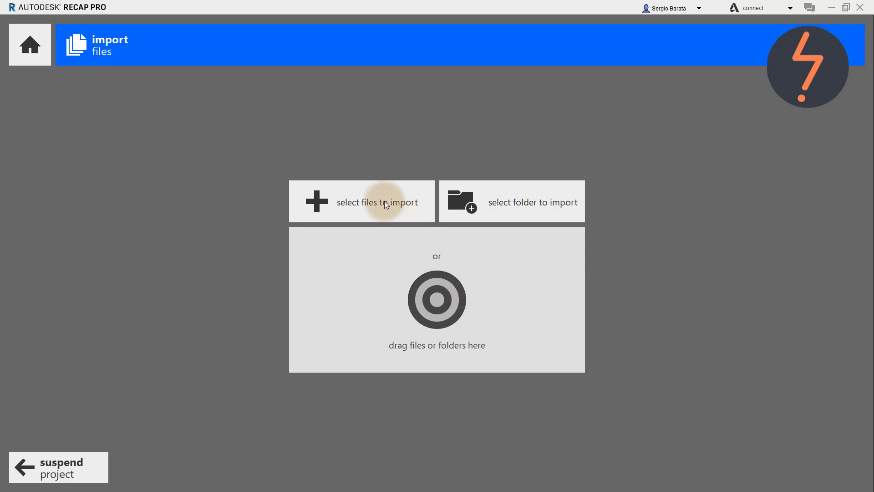
pyautogui.click(361, 202)
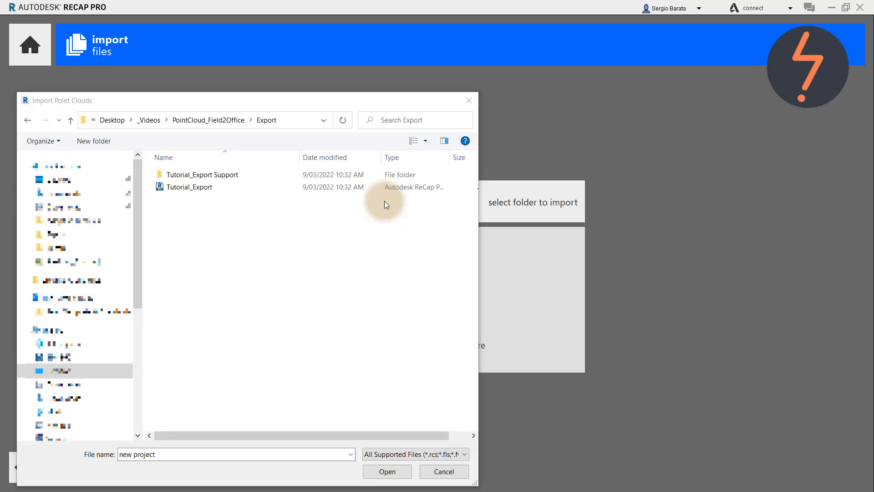
pyautogui.click(189, 187)
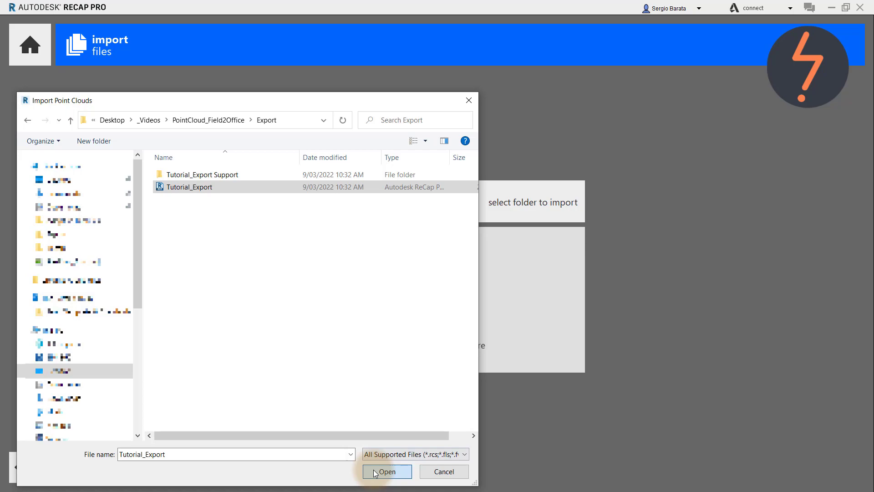
pyautogui.click(387, 471)
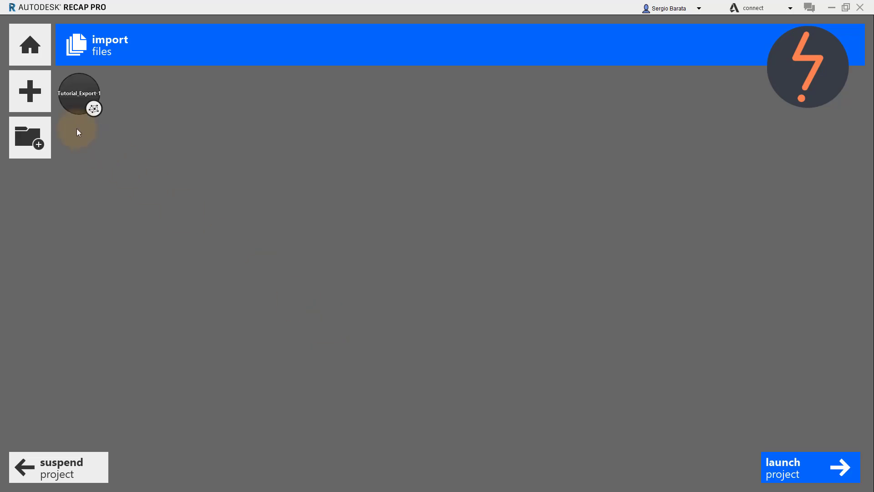
pyautogui.click(809, 467)
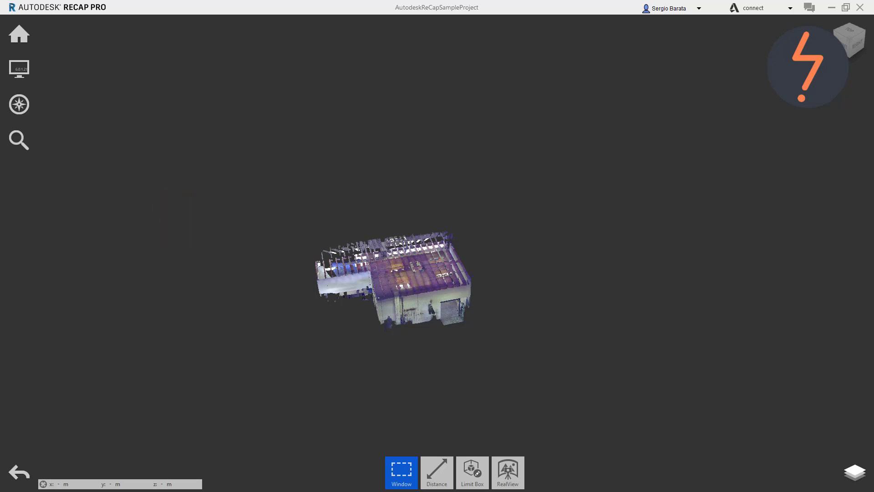
# Enable the Grid and Navigation Tips display toggles while viewing the workshop interior.
pyautogui.click(216, 211)
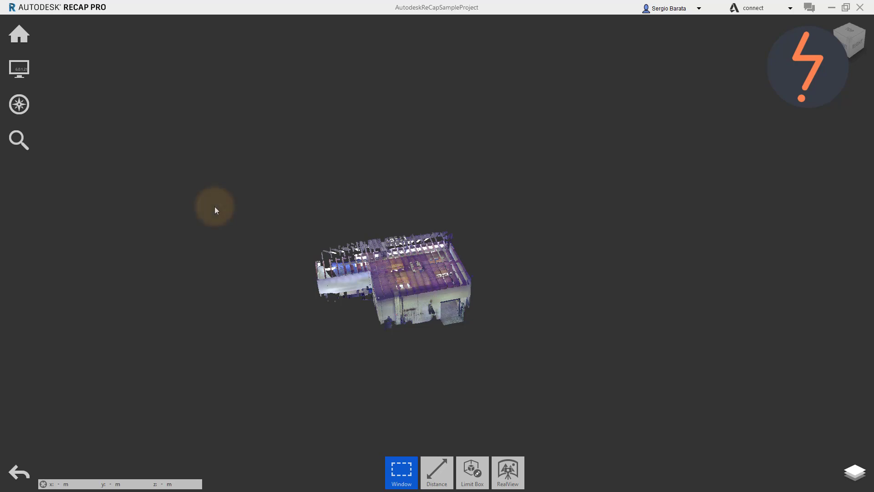
pyautogui.moveTo(56, 146)
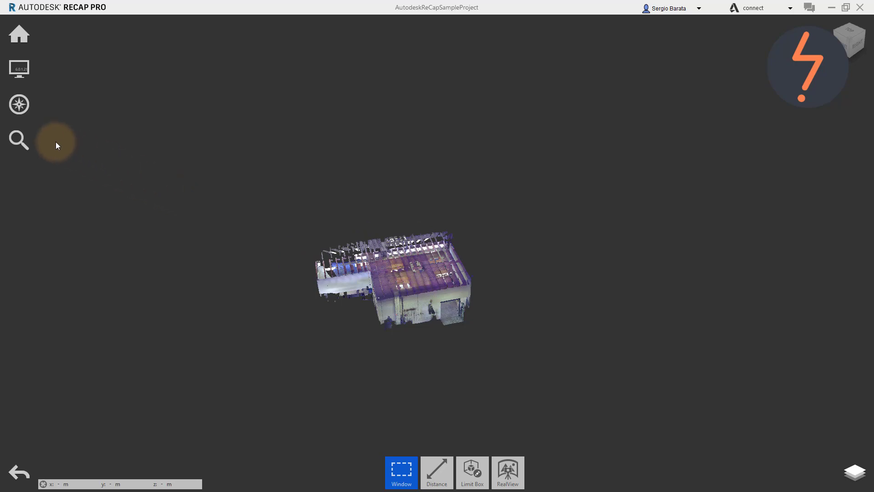
pyautogui.click(19, 68)
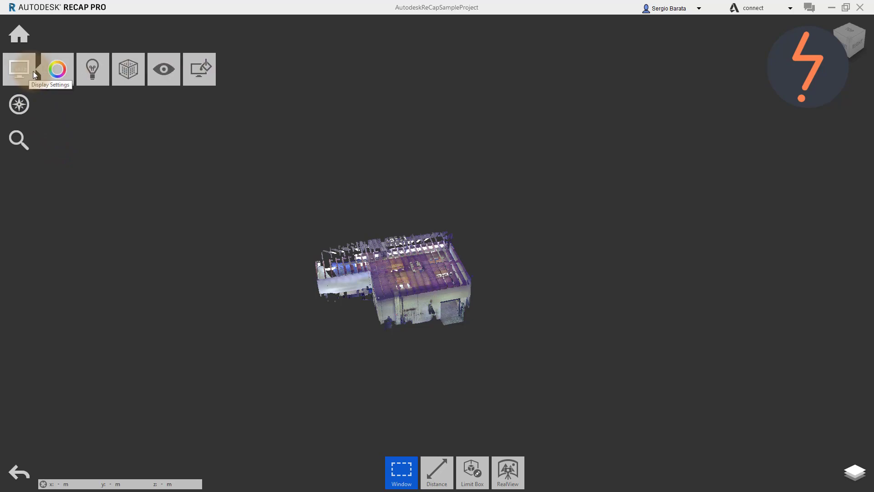
pyautogui.click(163, 69)
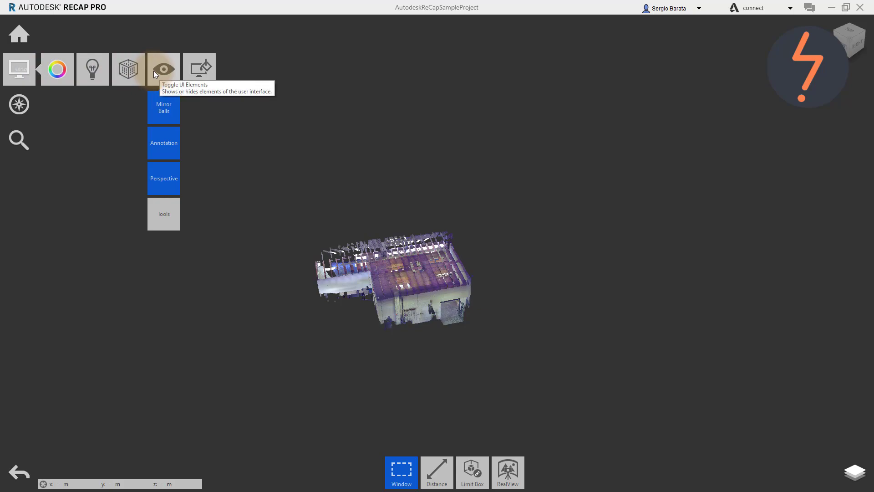
pyautogui.click(163, 213)
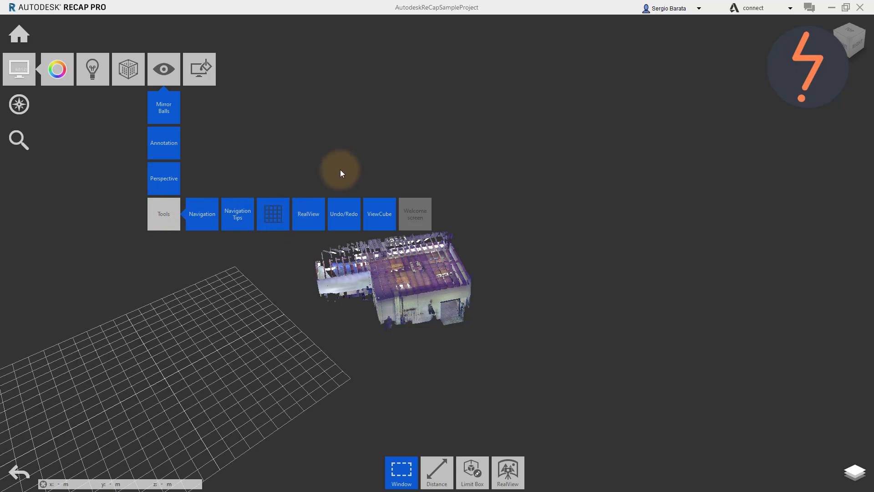
pyautogui.click(163, 68)
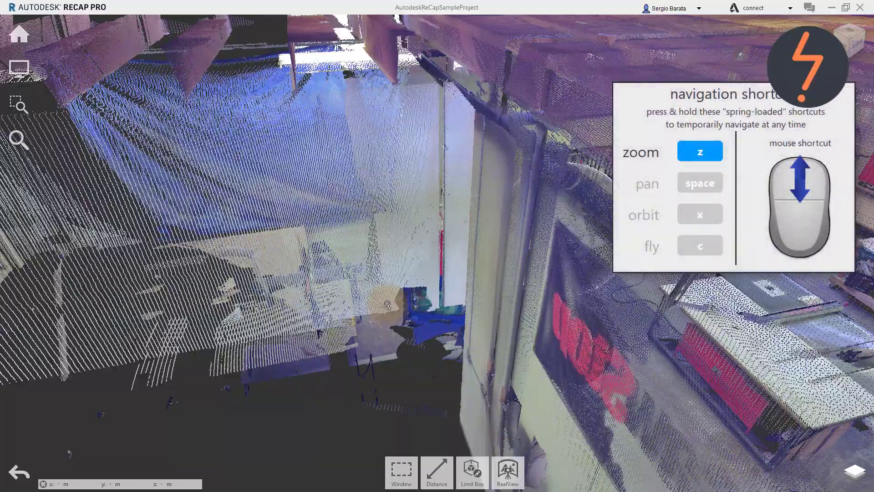
# View the floor corner beside the blue machine near the dust collectors.
pyautogui.click(401, 473)
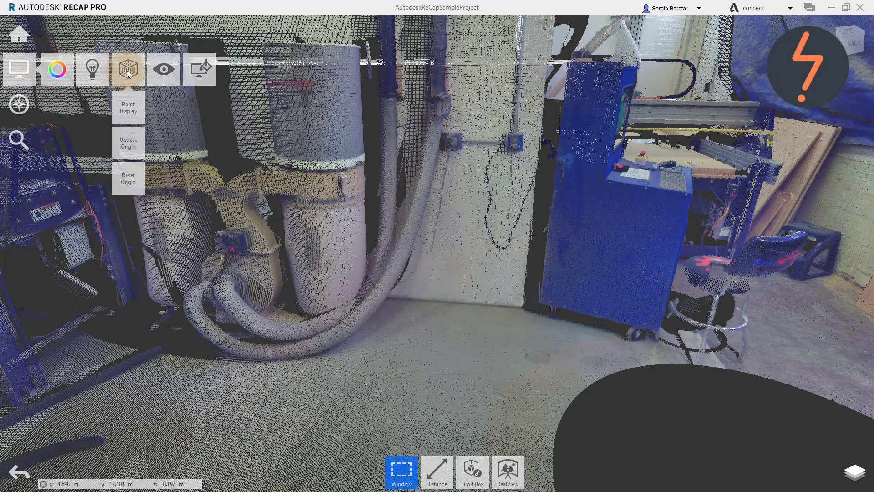
pyautogui.moveTo(128, 149)
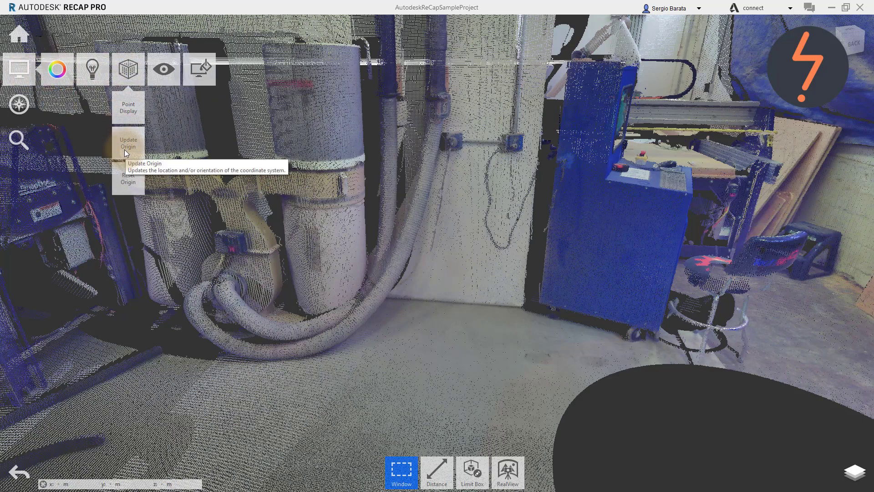
# Place the origin at the wall-floor corner, set Z vertical and X along the wall.
pyautogui.click(128, 143)
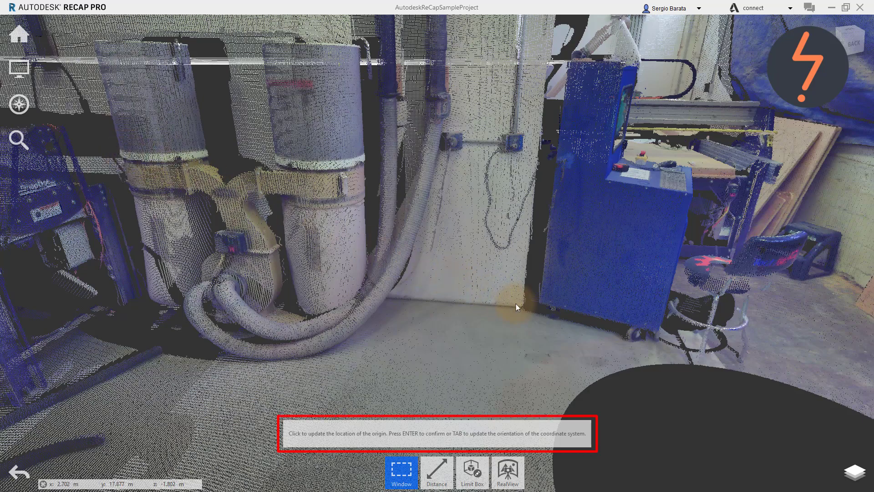
pyautogui.click(523, 308)
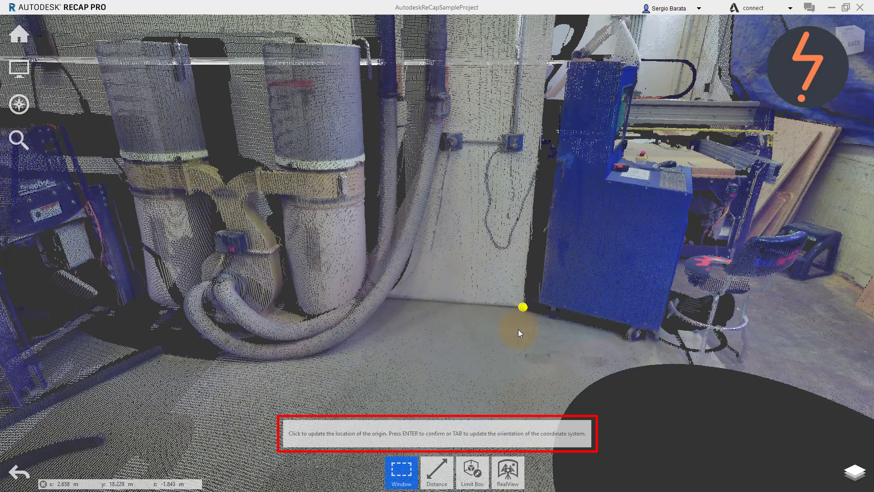
pyautogui.press('Tab')
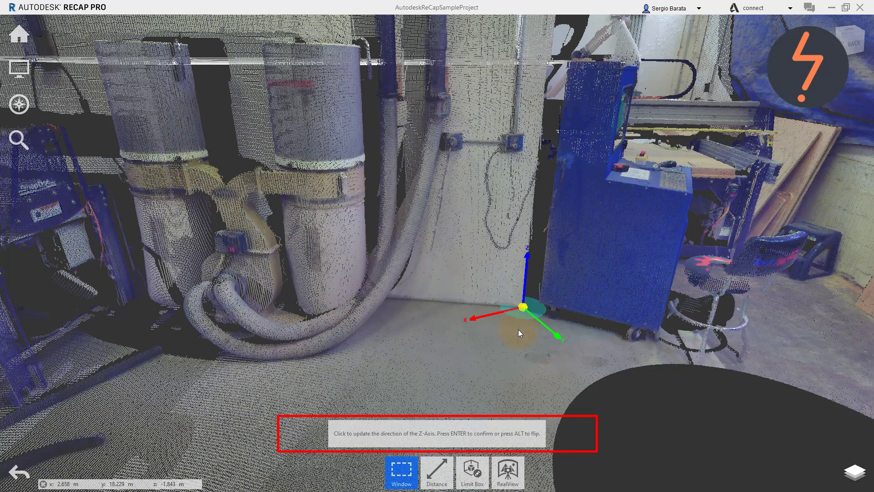
pyautogui.click(518, 333)
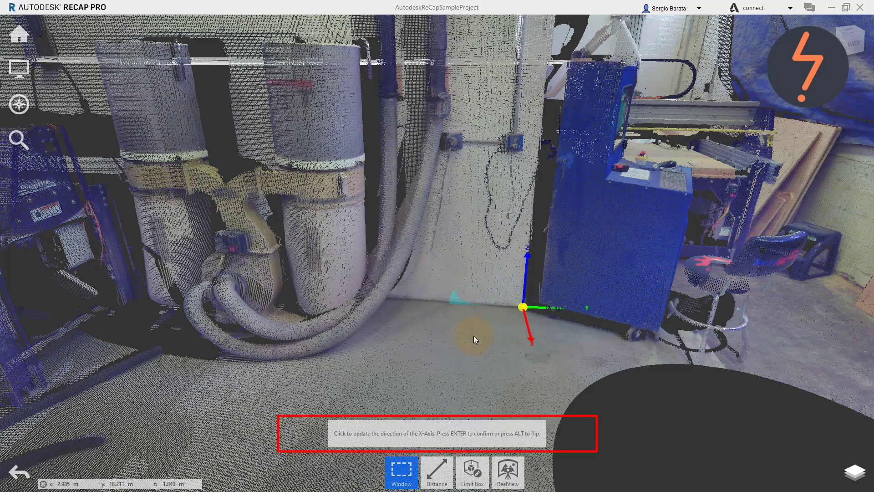
pyautogui.moveTo(466, 304)
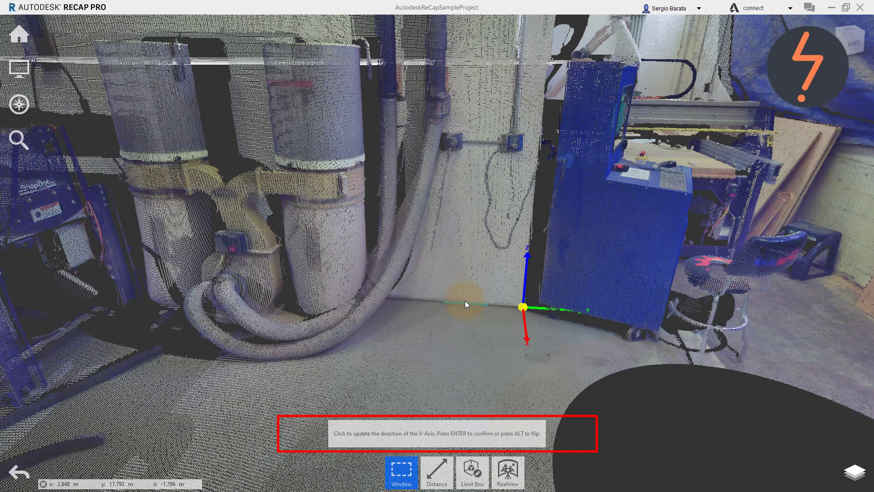
pyautogui.press('alt')
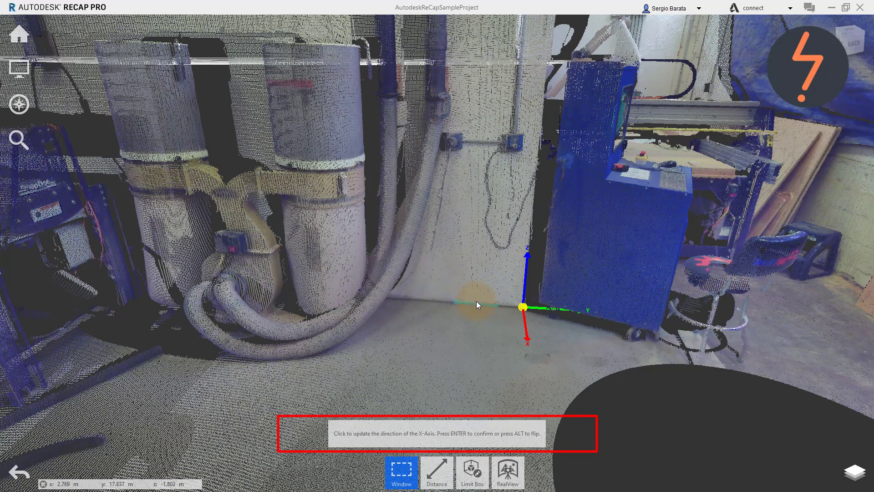
pyautogui.moveTo(477, 305); pyautogui.dragTo(444, 320)
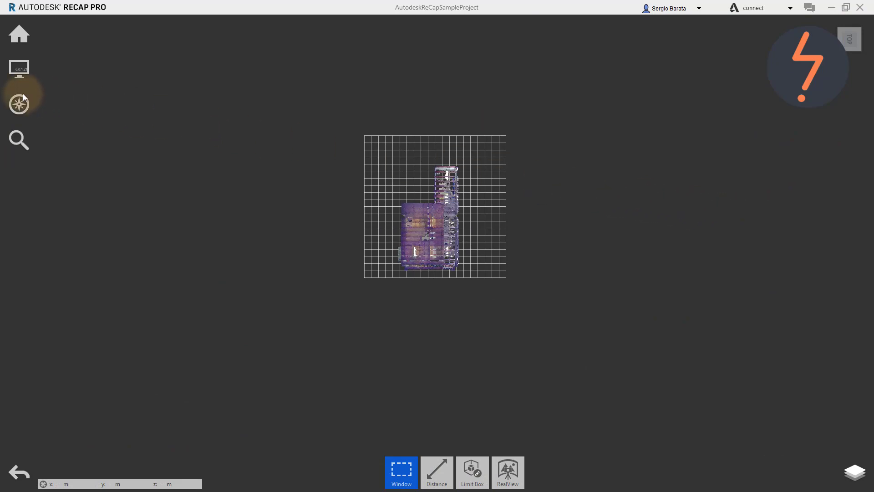
# Check the scan's alignment from the top and home views, then Save As.
pyautogui.click(19, 103)
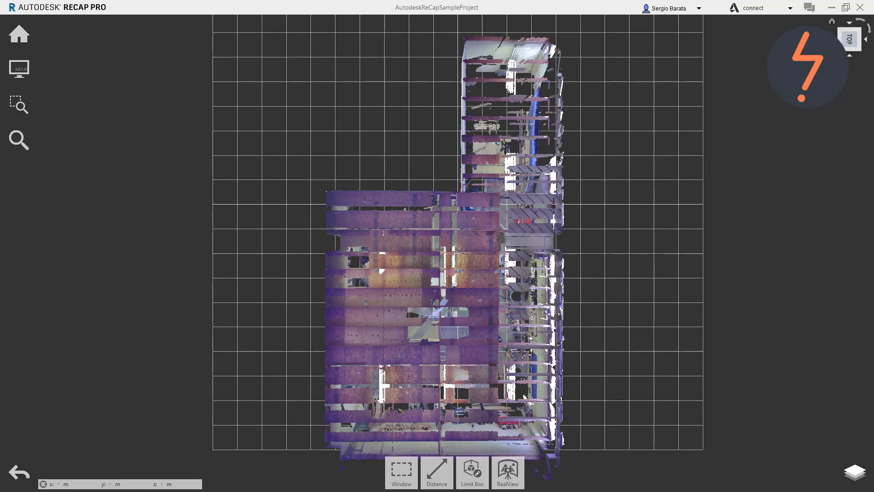
pyautogui.click(400, 472)
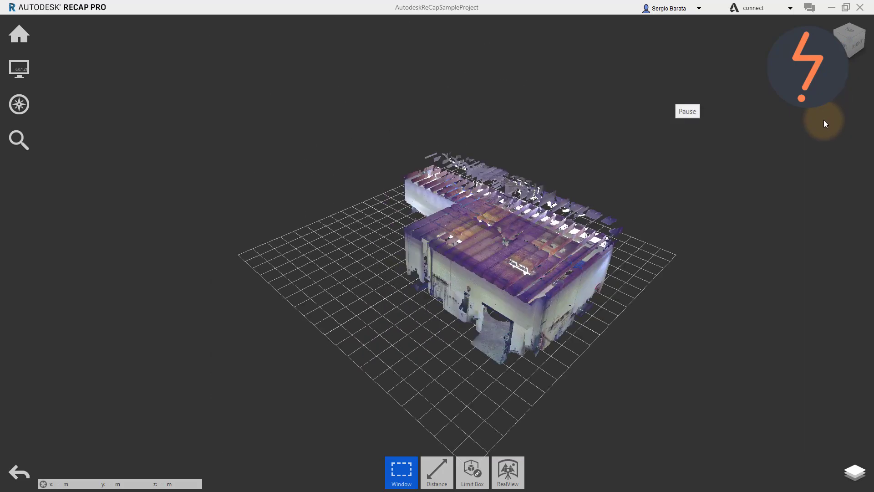
pyautogui.click(19, 34)
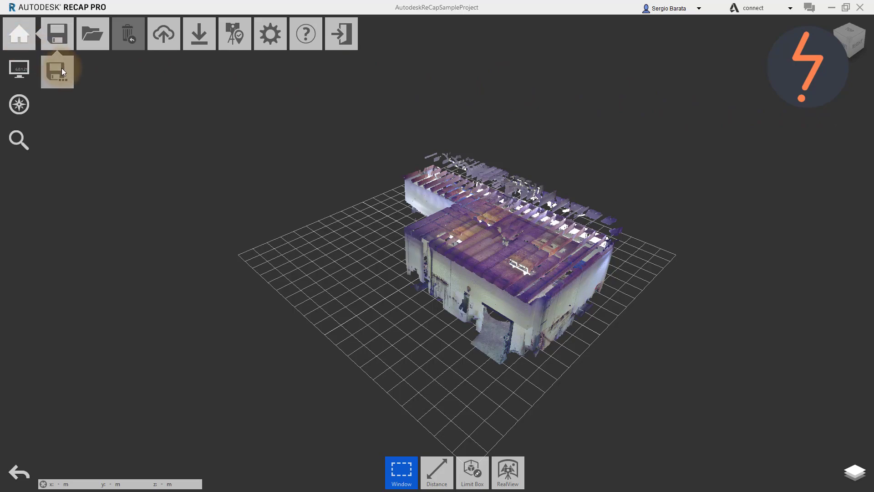
pyautogui.click(55, 33)
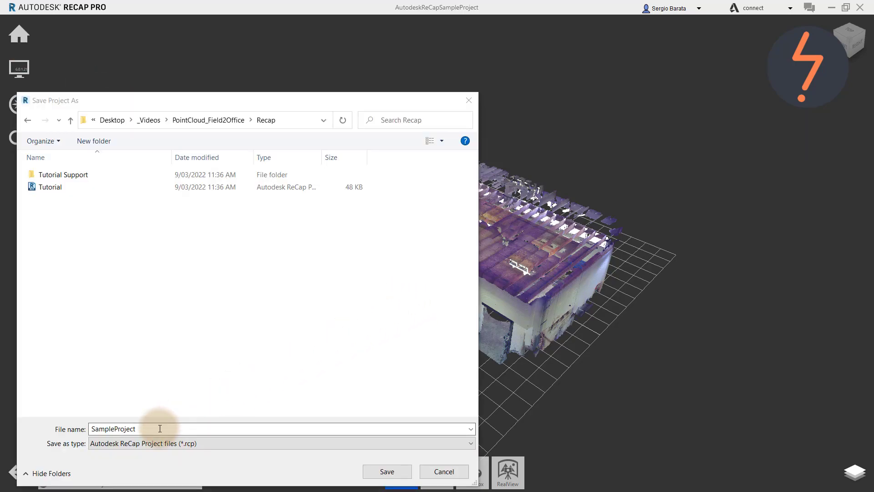
pyautogui.click(386, 472)
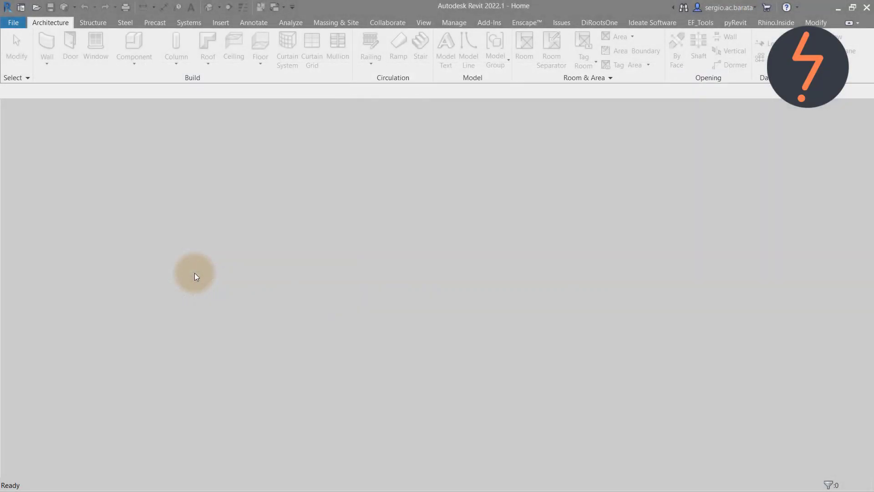
# Open Point-Cloud_Field-2-Office and set the Point-Cloud workset not visible in all views.
pyautogui.click(13, 22)
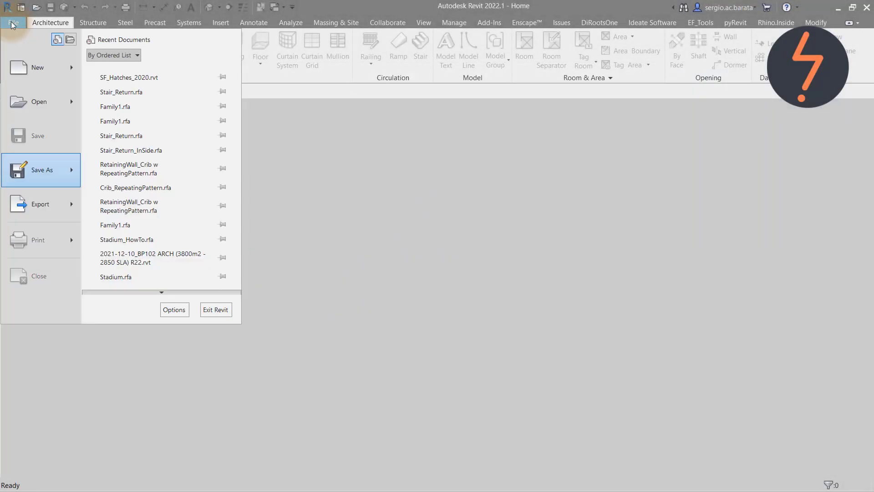
pyautogui.moveTo(37, 67)
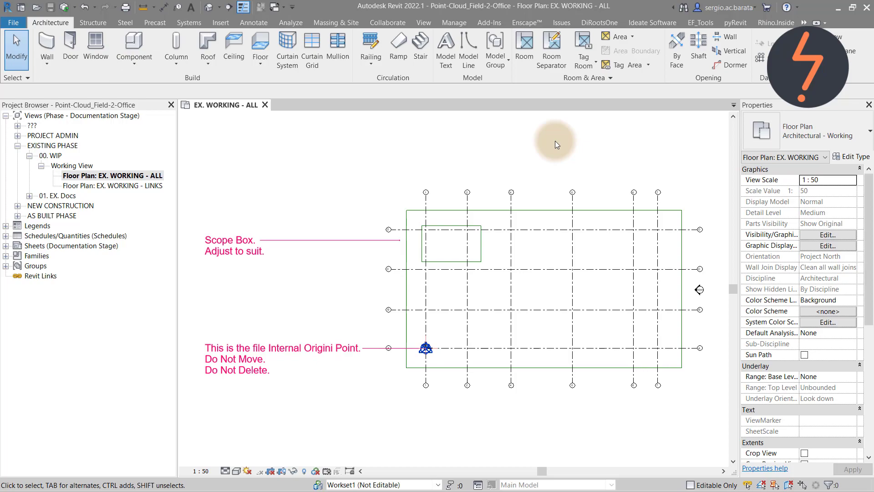
pyautogui.click(321, 484)
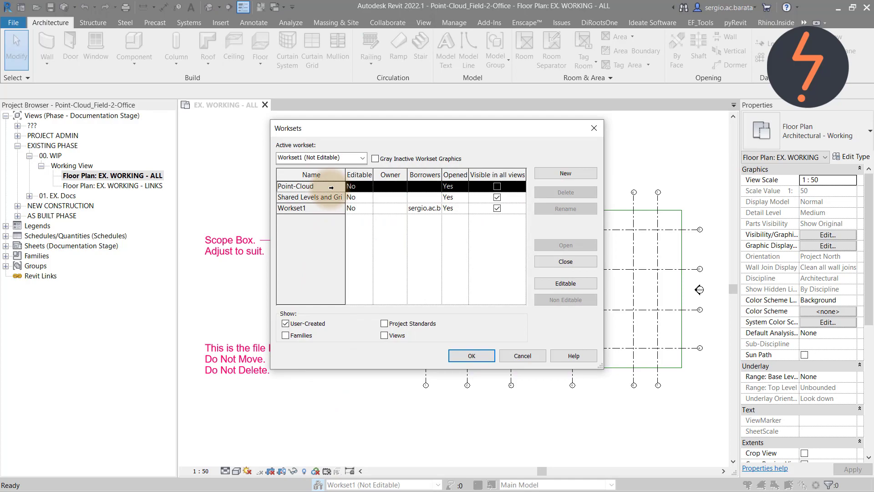
pyautogui.click(496, 186)
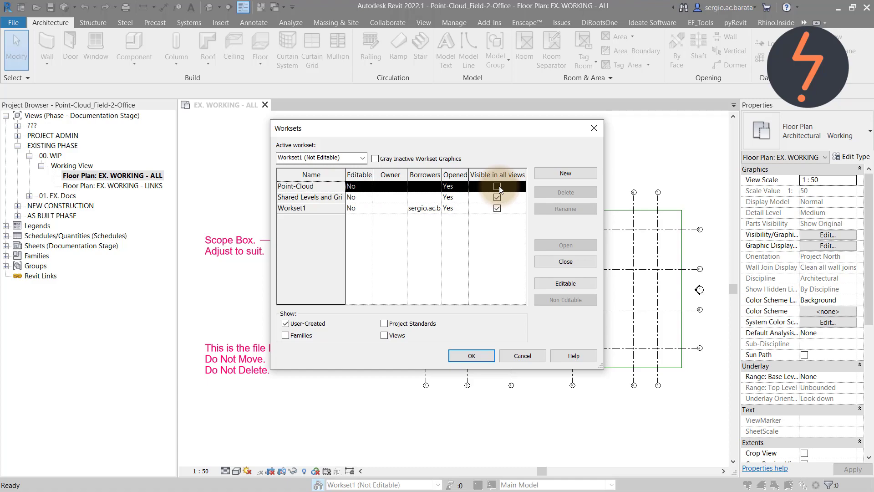
pyautogui.click(497, 197)
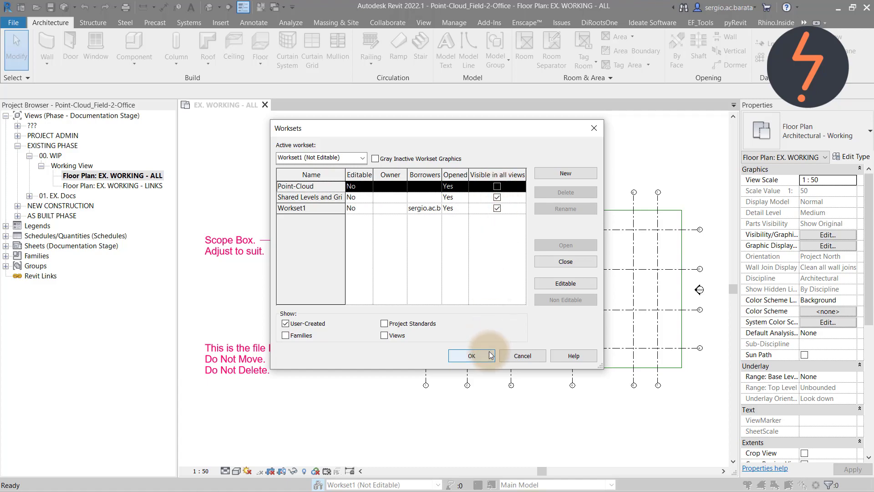
pyautogui.click(470, 355)
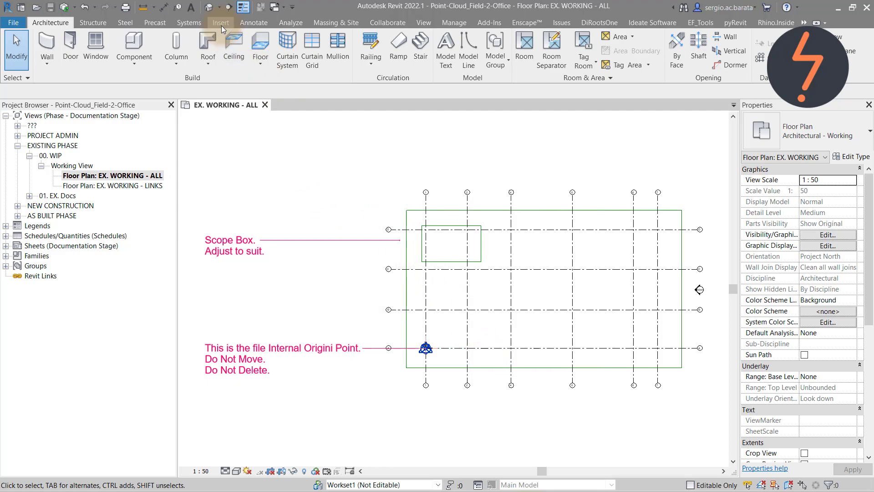
pyautogui.click(221, 22)
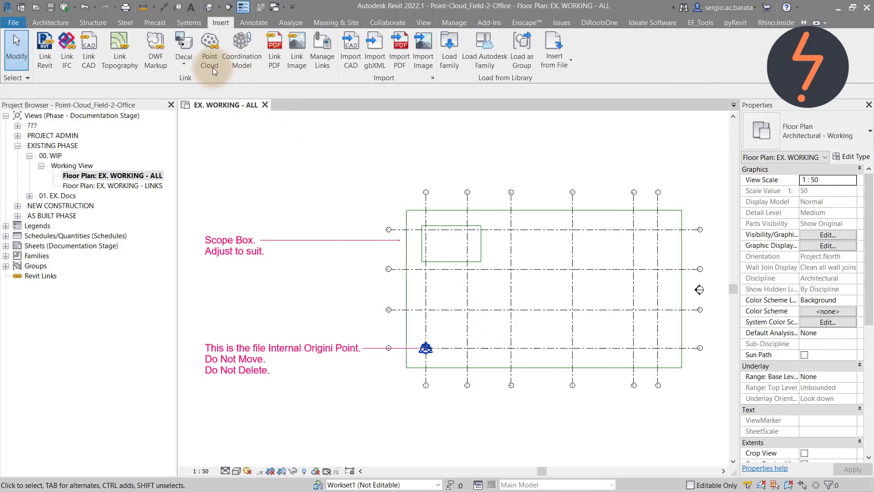
# Link SampleProject.rcp from the Recap folder, positioned Auto - Origin to Internal Origin.
pyautogui.click(209, 50)
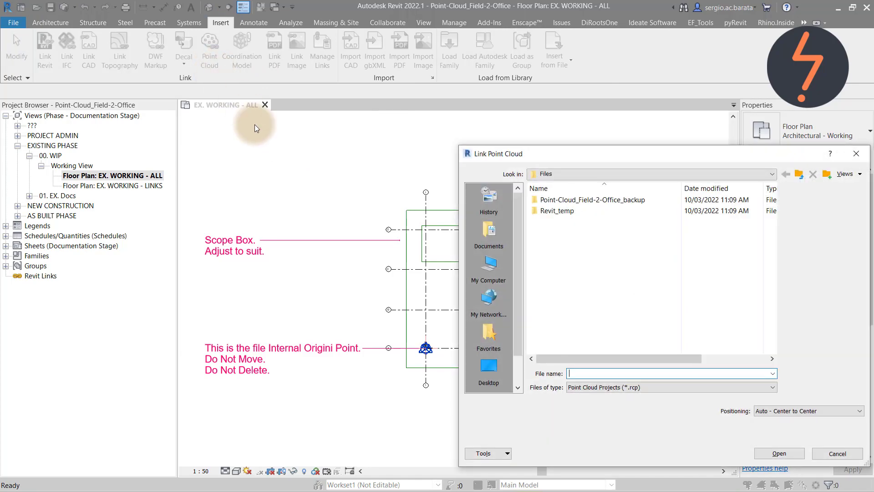
pyautogui.moveTo(428, 155)
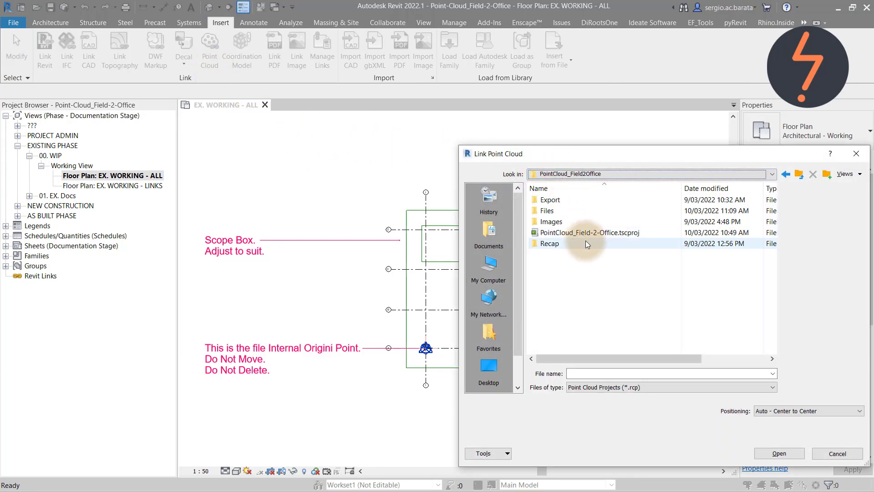
pyautogui.doubleClick(549, 243)
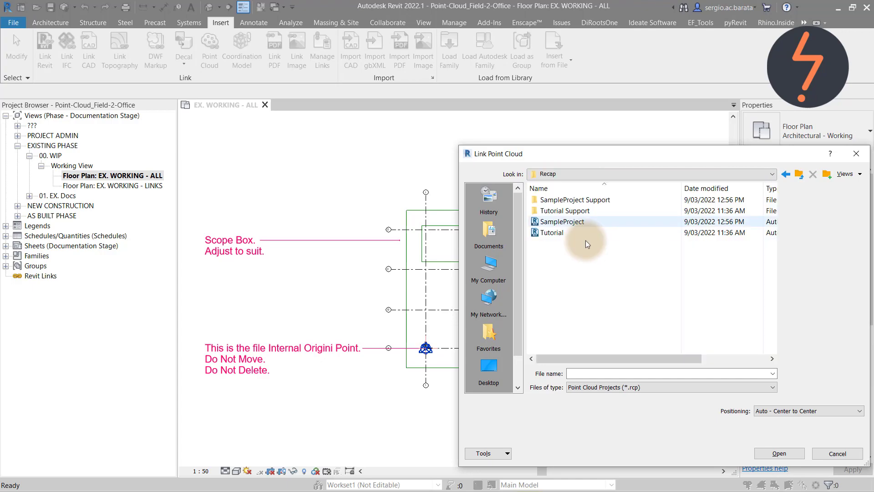
pyautogui.click(561, 222)
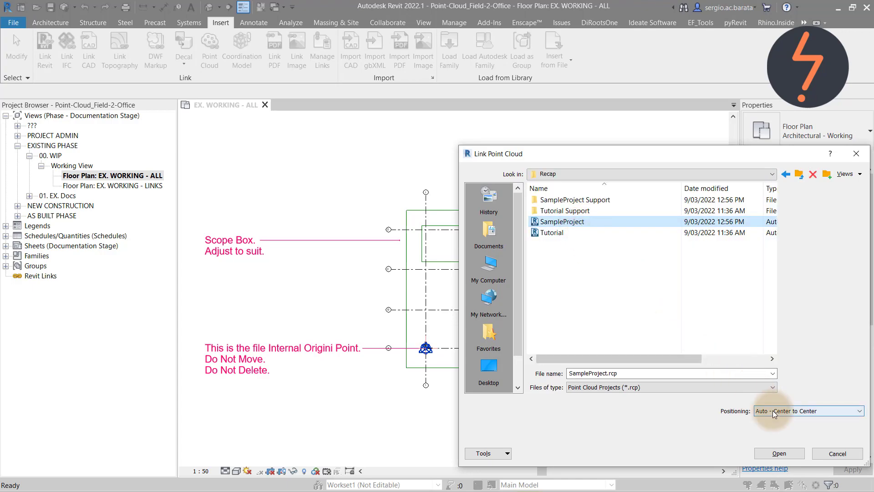
pyautogui.click(807, 411)
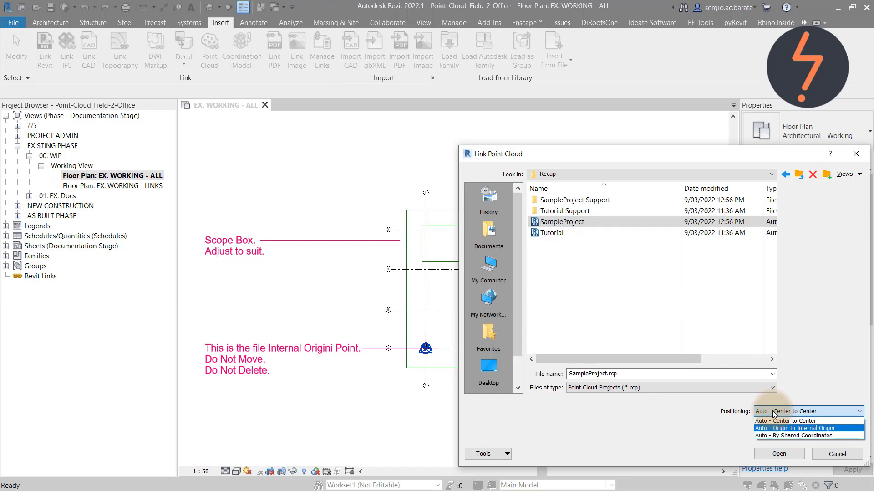
pyautogui.click(794, 427)
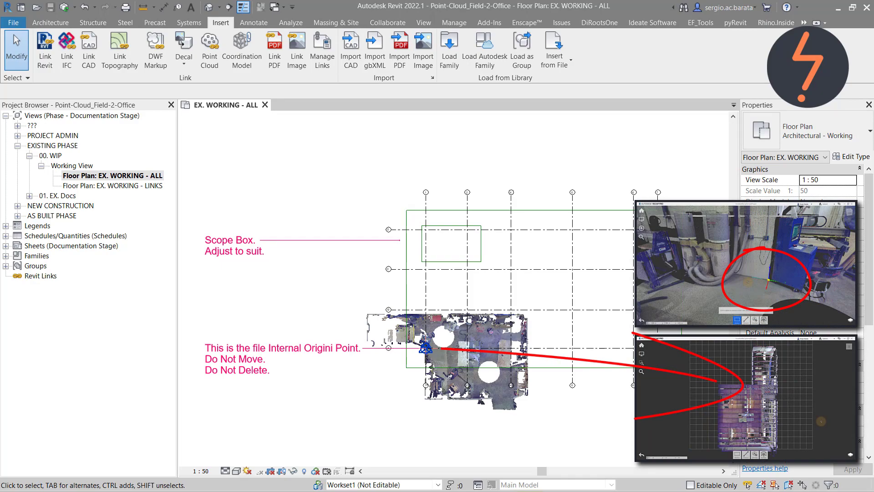
# Fit the Tennacy_FloorPlan scope box around the point cloud and detach the conflicting sections.
pyautogui.click(423, 22)
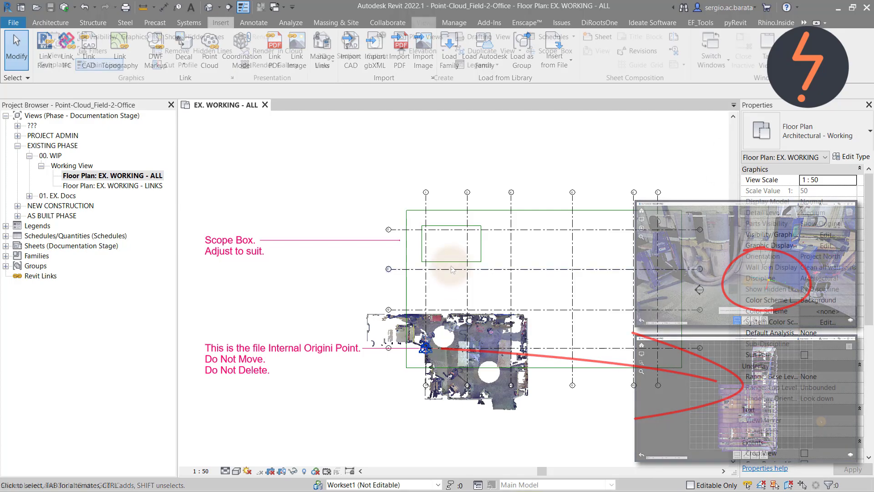
pyautogui.click(452, 244)
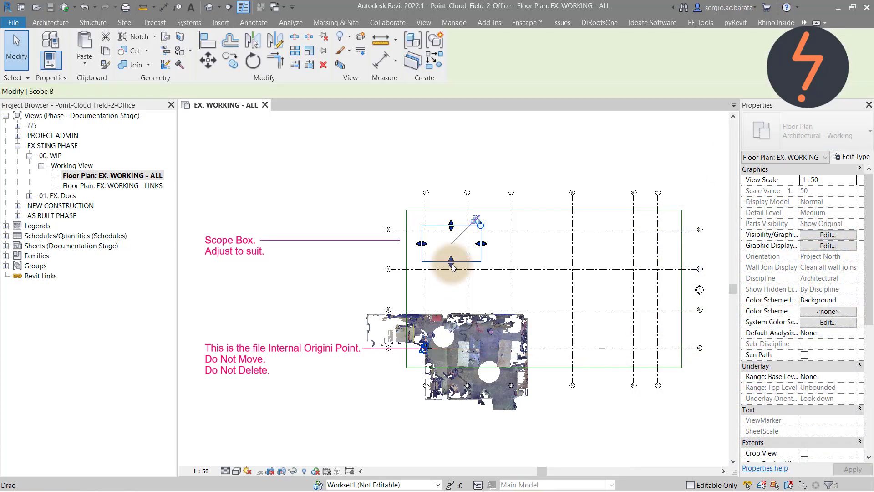
pyautogui.click(468, 346)
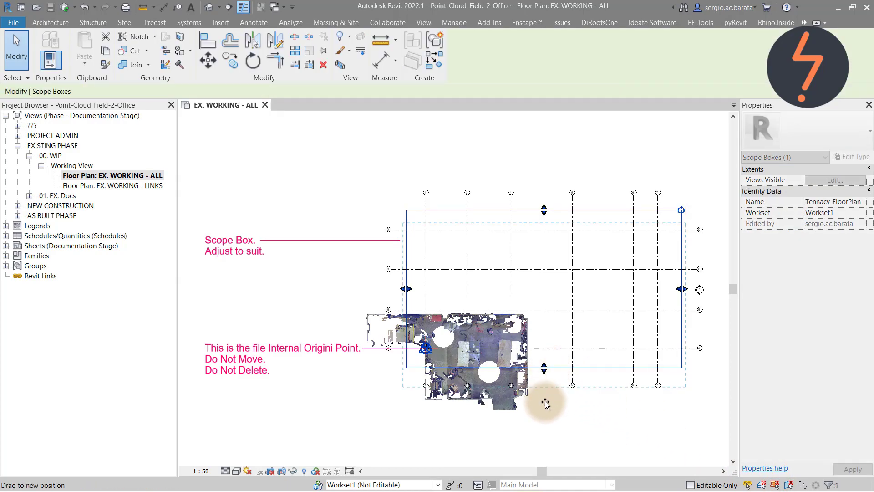
pyautogui.moveTo(544, 368); pyautogui.dragTo(544, 415)
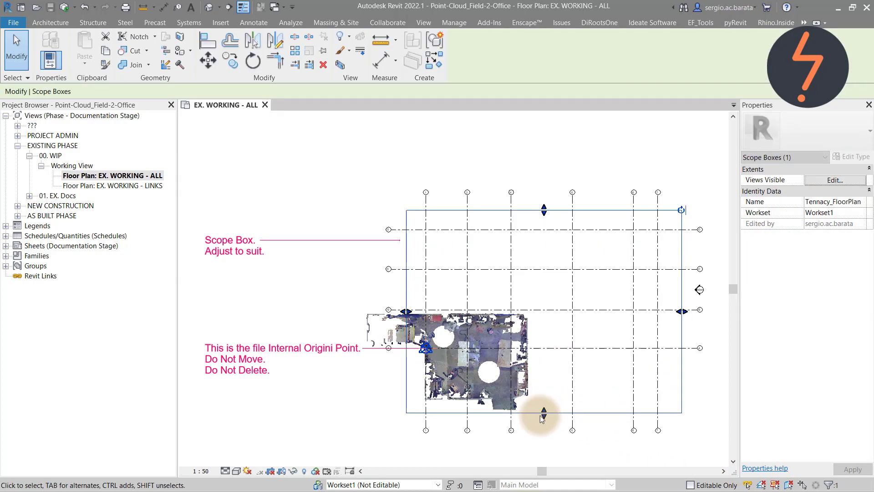
pyautogui.moveTo(541, 415); pyautogui.dragTo(357, 313)
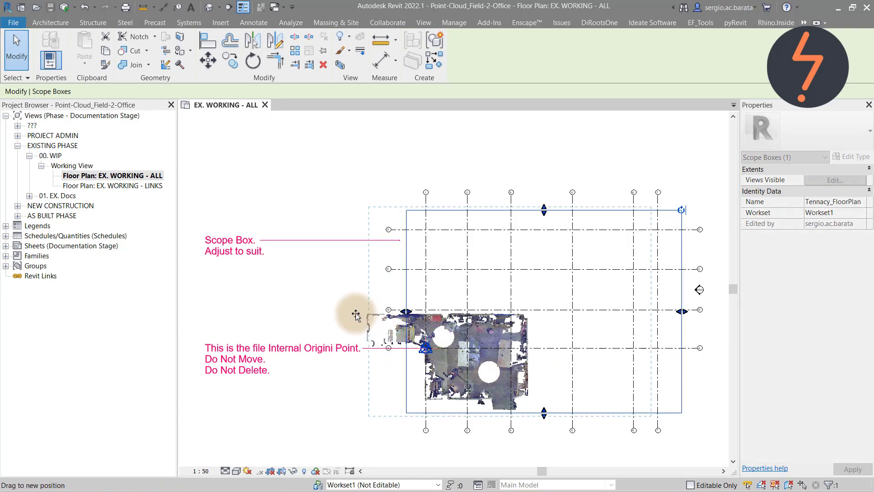
pyautogui.moveTo(356, 312); pyautogui.dragTo(543, 329)
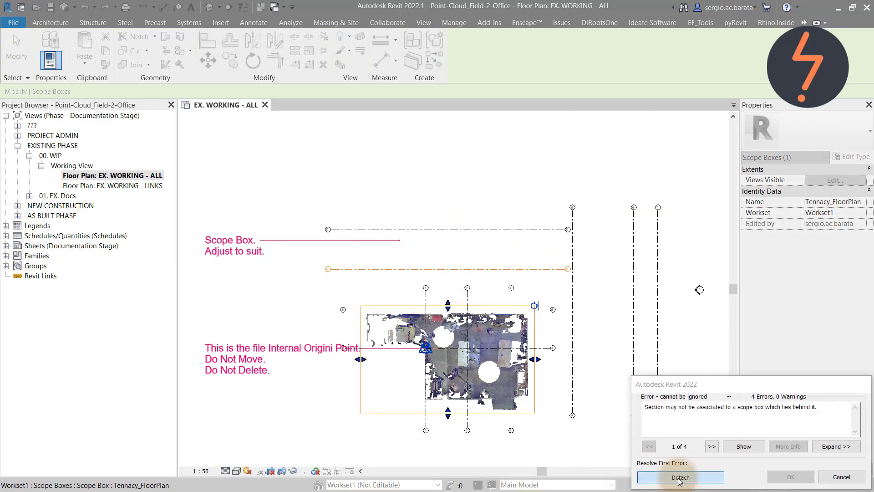
pyautogui.click(679, 476)
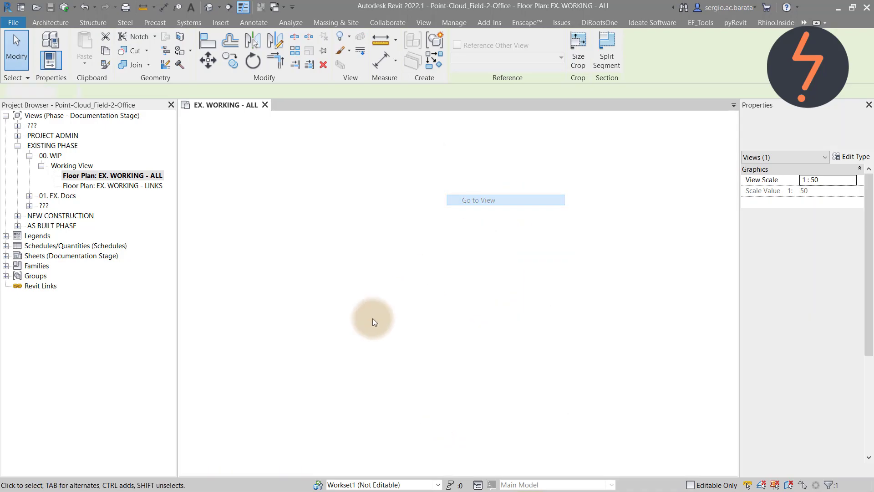
# Open the Detail 0 section through the cloud, then return to EX. WORKING - ALL.
pyautogui.click(504, 200)
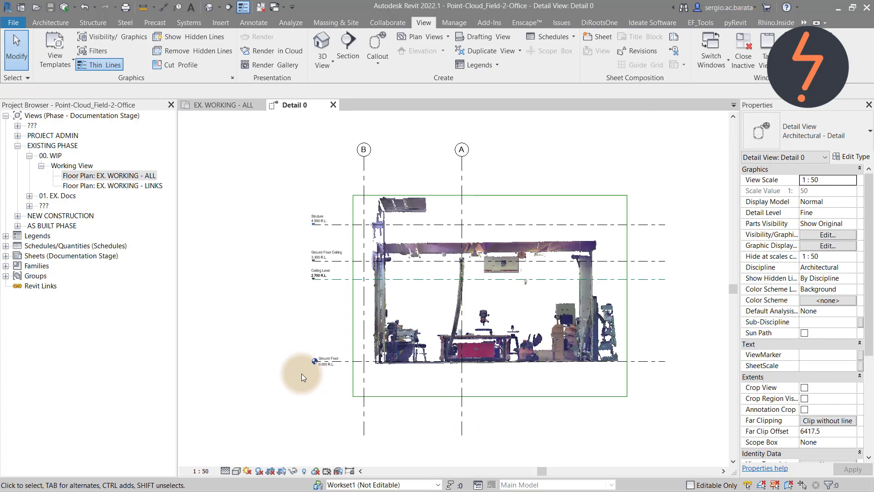
pyautogui.click(222, 105)
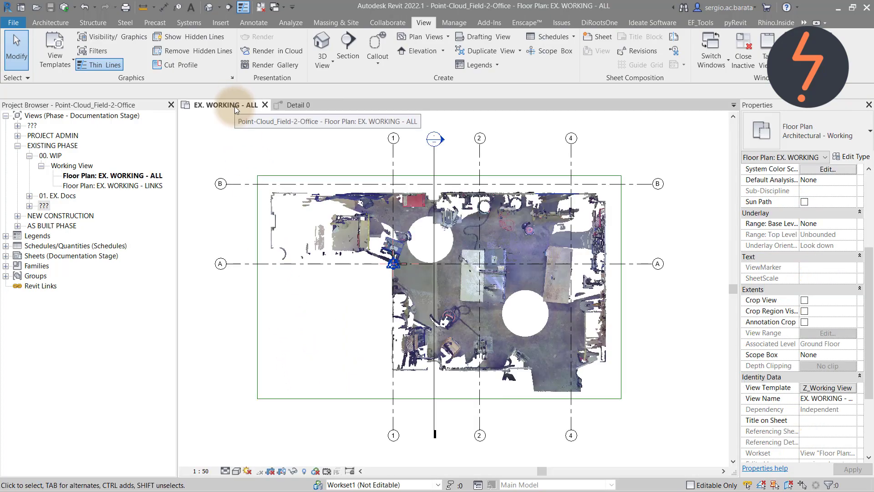
# Move the linked point cloud onto the Point-Cloud workset.
pyautogui.click(356, 211)
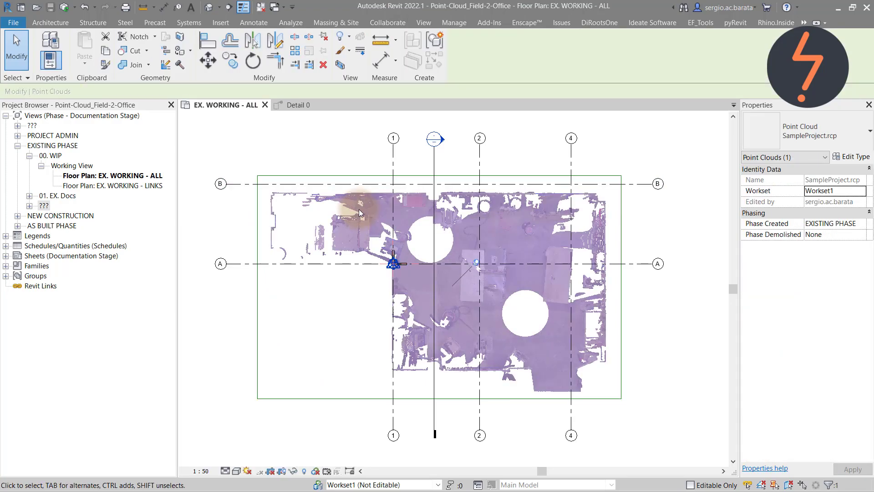
pyautogui.click(863, 191)
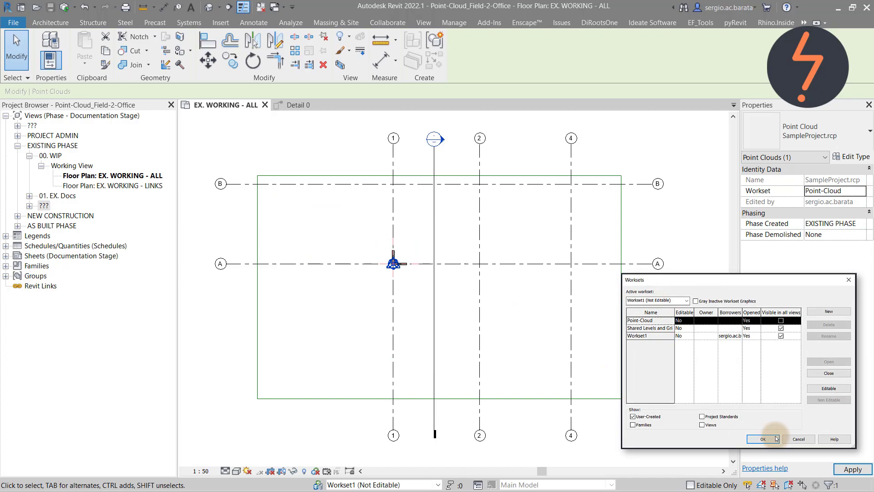
pyautogui.click(763, 439)
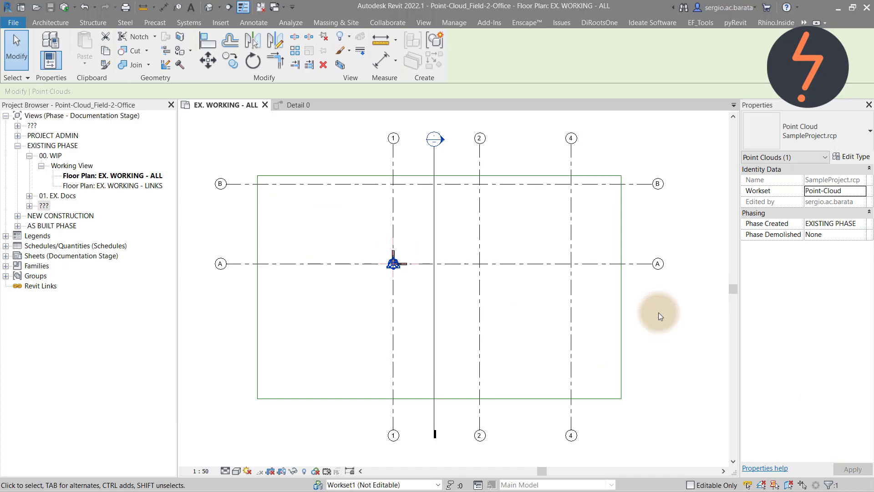
# Apply the Z_Working View template to the plan after editing its workset visibility.
pyautogui.click(423, 23)
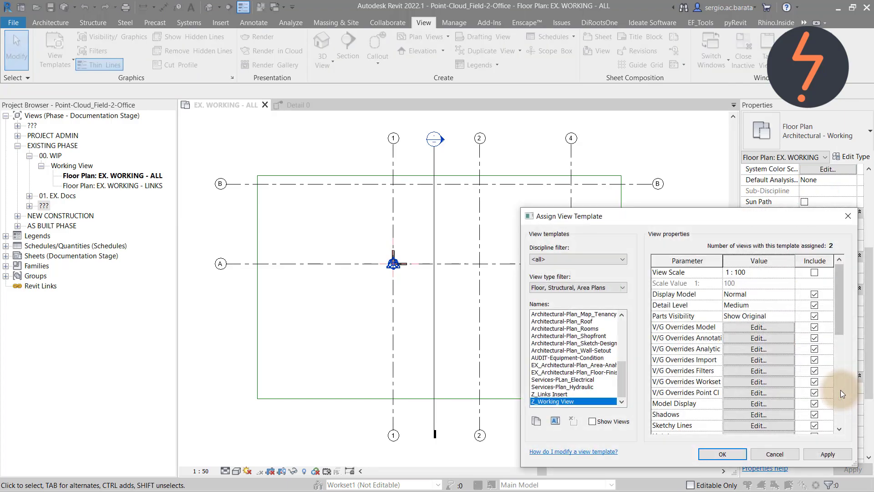
pyautogui.click(758, 381)
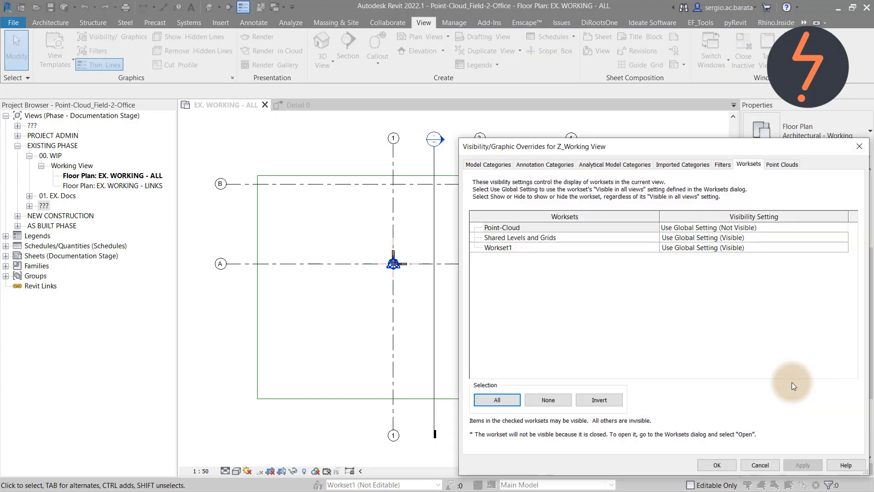
pyautogui.moveTo(844, 230)
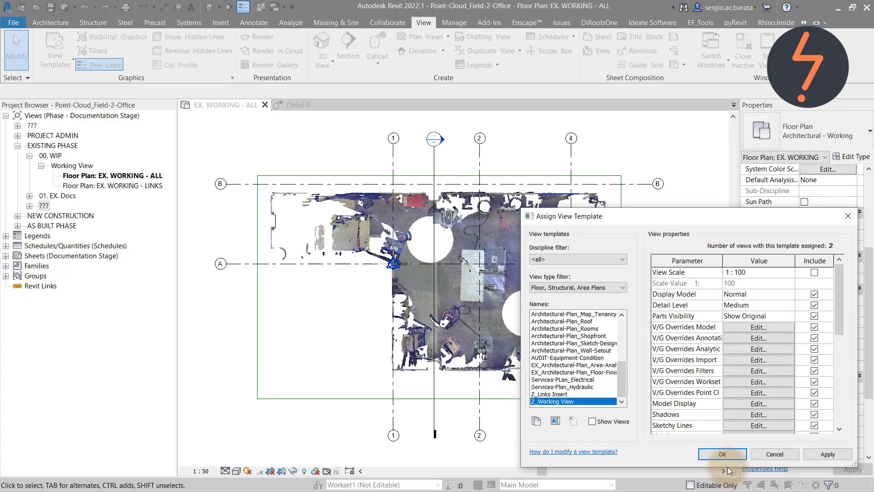
pyautogui.click(721, 453)
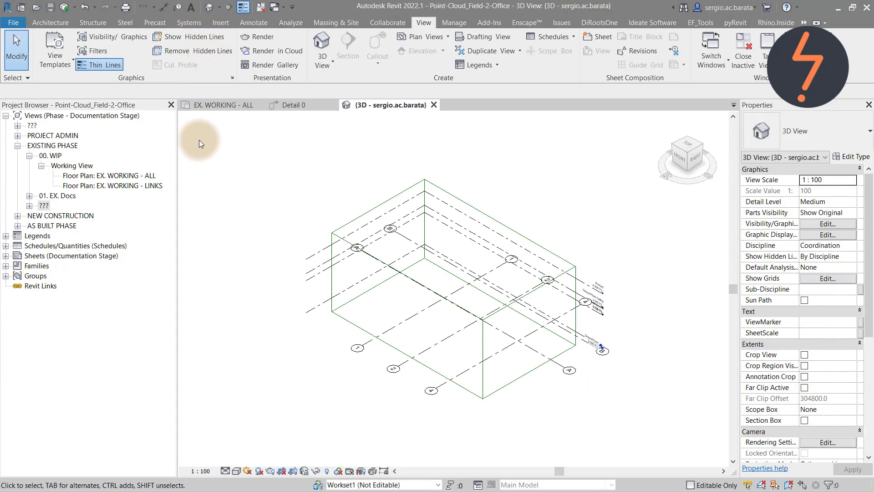
# Duplicate the default 3D view and rename the copy '3D - POINT-CLOUD'.
pyautogui.click(43, 206)
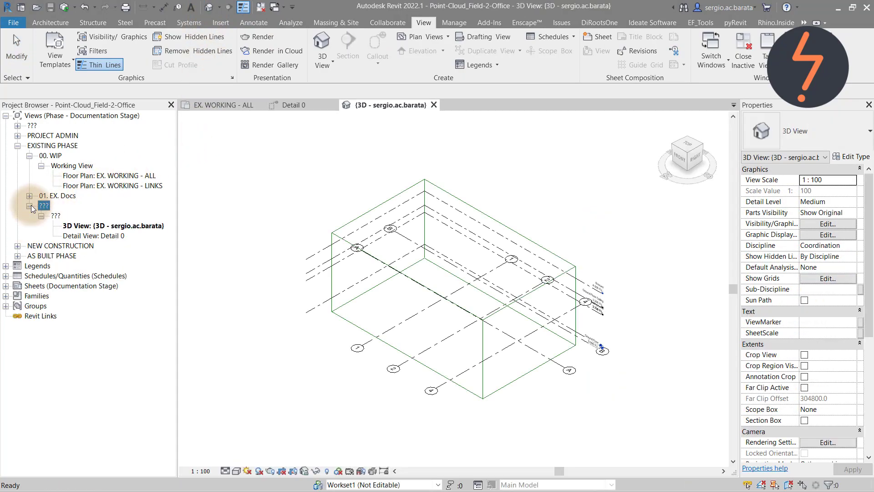
pyautogui.rightClick(111, 226)
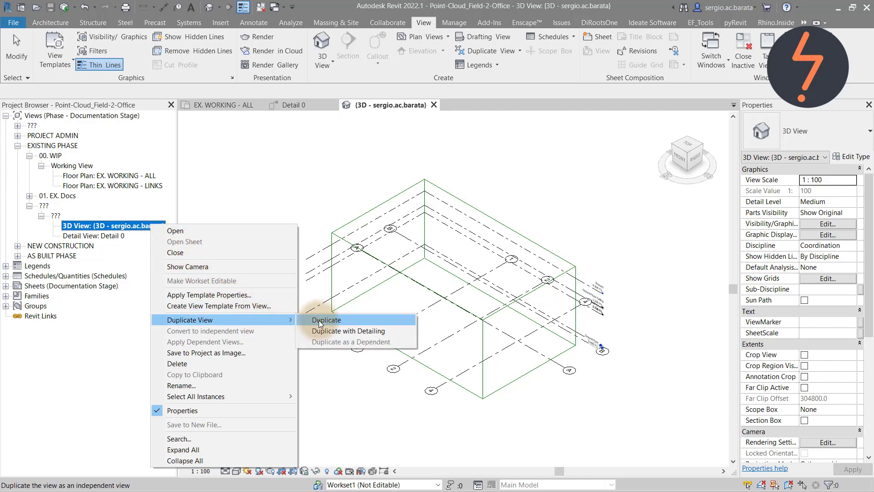
pyautogui.click(326, 319)
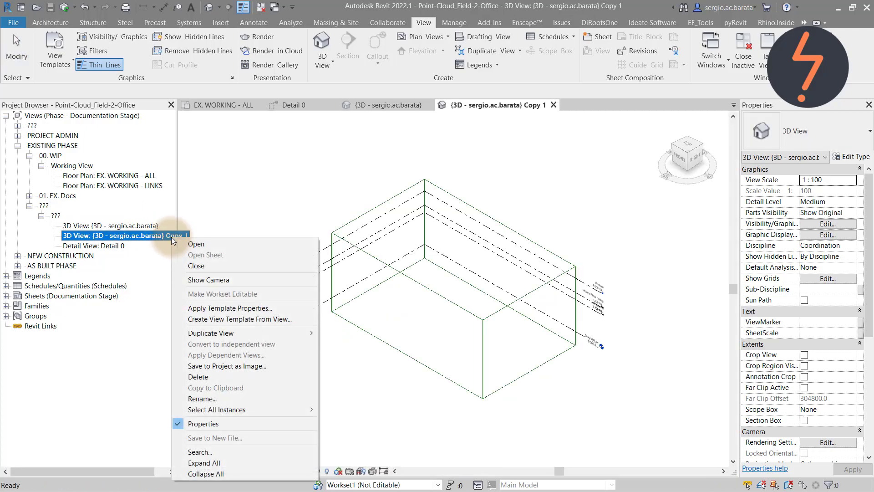
pyautogui.click(201, 399)
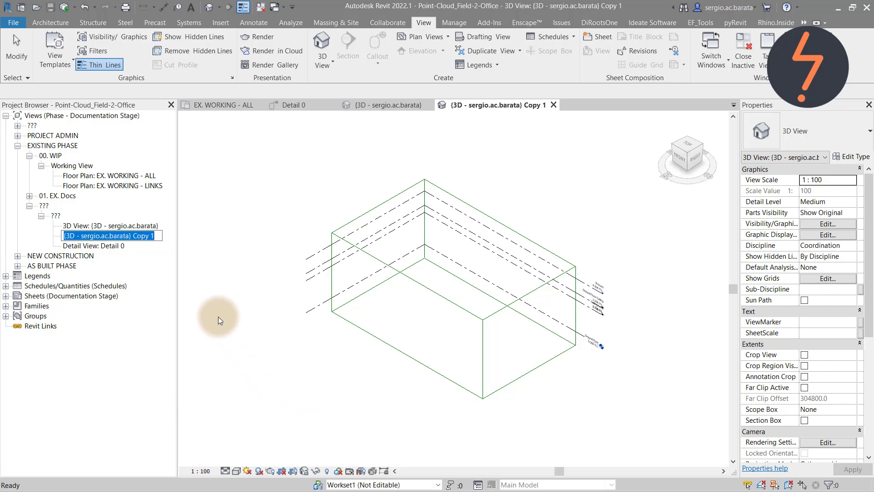
pyautogui.moveTo(53, 245)
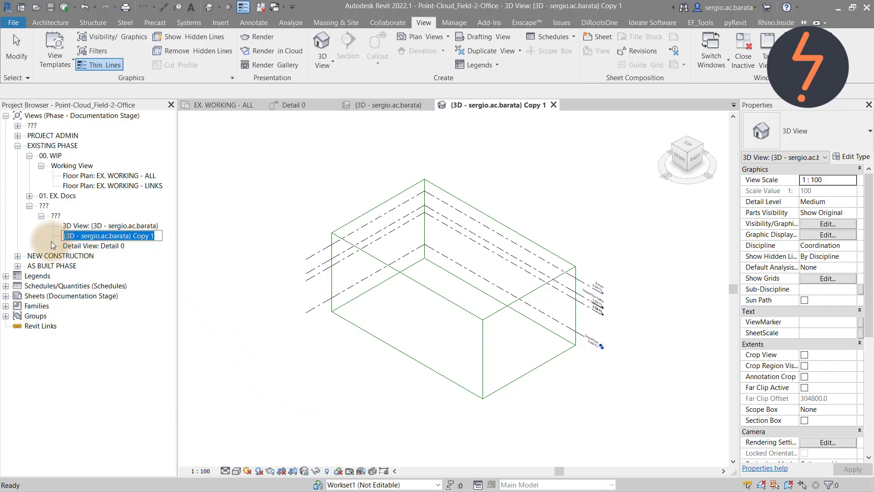
pyautogui.write('3D - POINT-CLOUD')
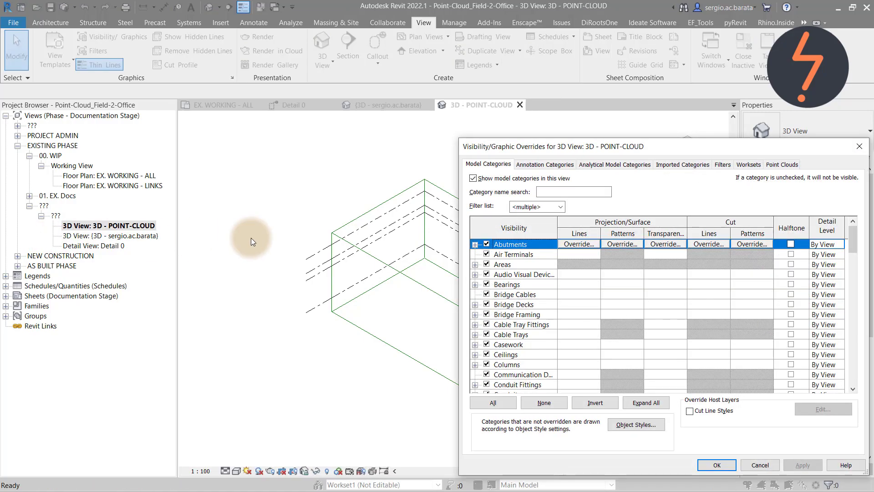
# Show the Point-Cloud workset in this view and compare it with the original 3D view.
pyautogui.click(748, 163)
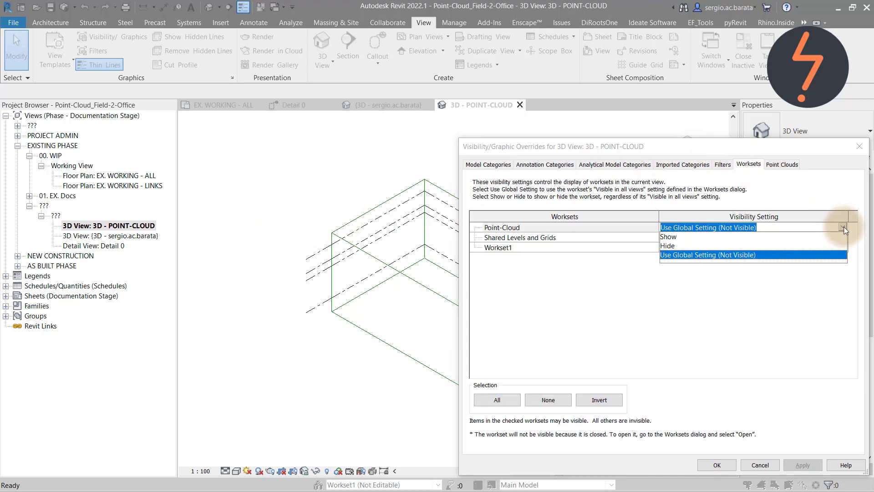
pyautogui.click(667, 236)
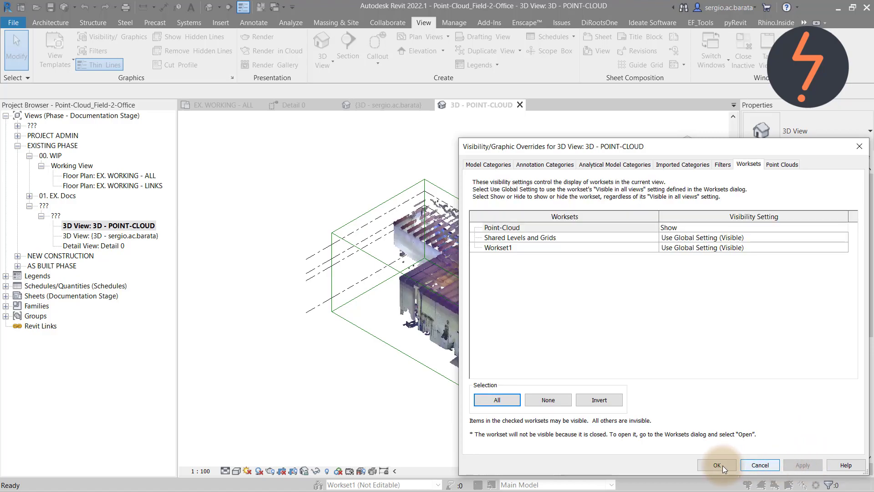
pyautogui.click(717, 464)
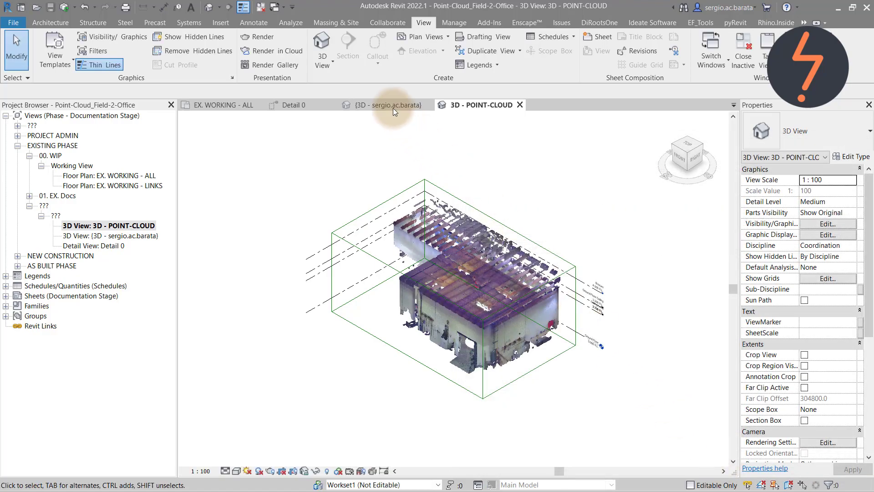
pyautogui.click(385, 105)
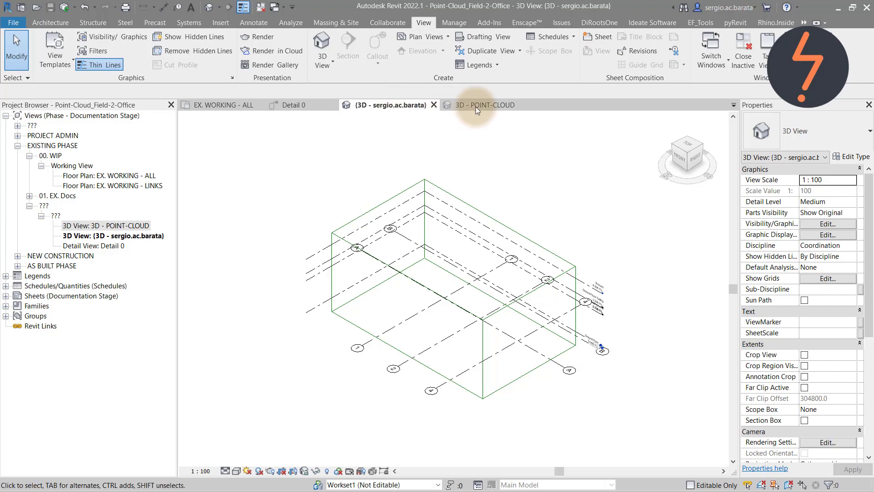
pyautogui.click(484, 104)
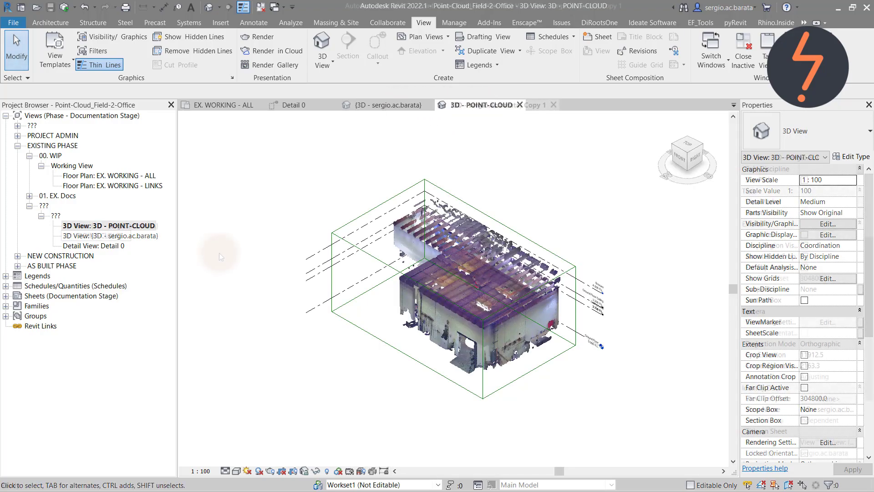
# Bring up the DiRootsOne add-in tab and check its Select Points options.
pyautogui.click(599, 22)
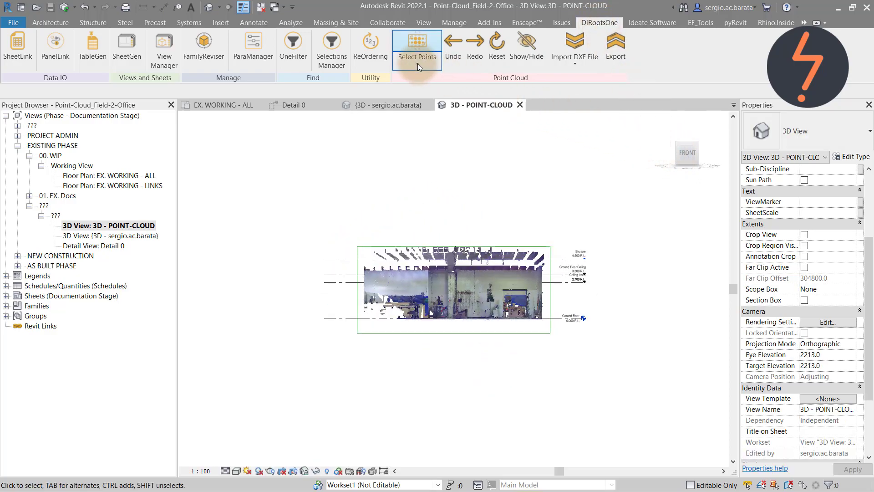
pyautogui.click(417, 48)
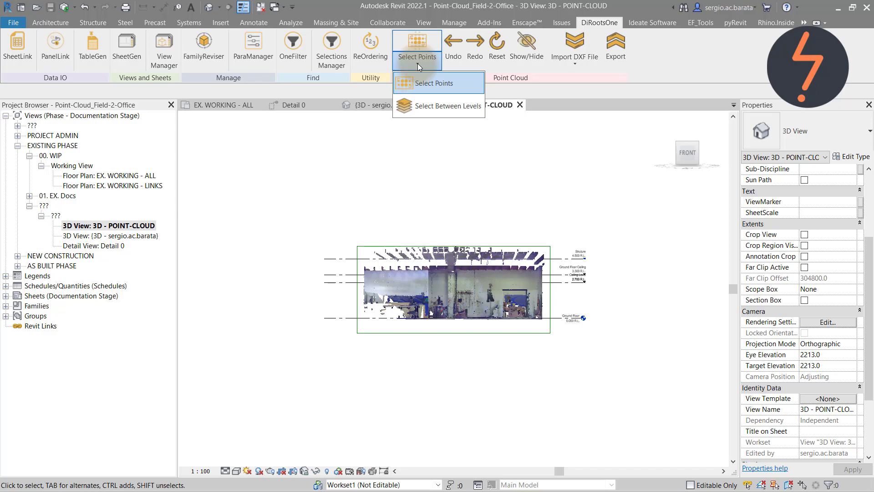
pyautogui.click(431, 83)
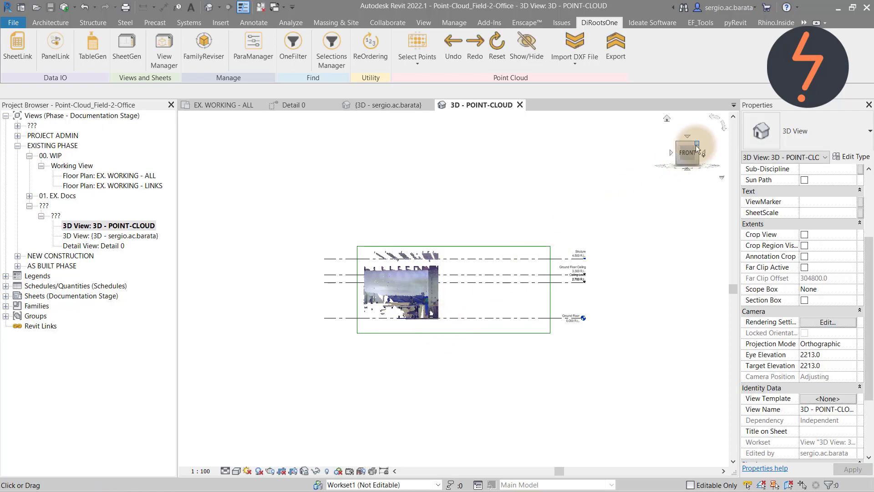
# Orbit the scan, switch to the FRONT view and zoom in on the level markers.
pyautogui.moveTo(687, 150); pyautogui.dragTo(672, 181)
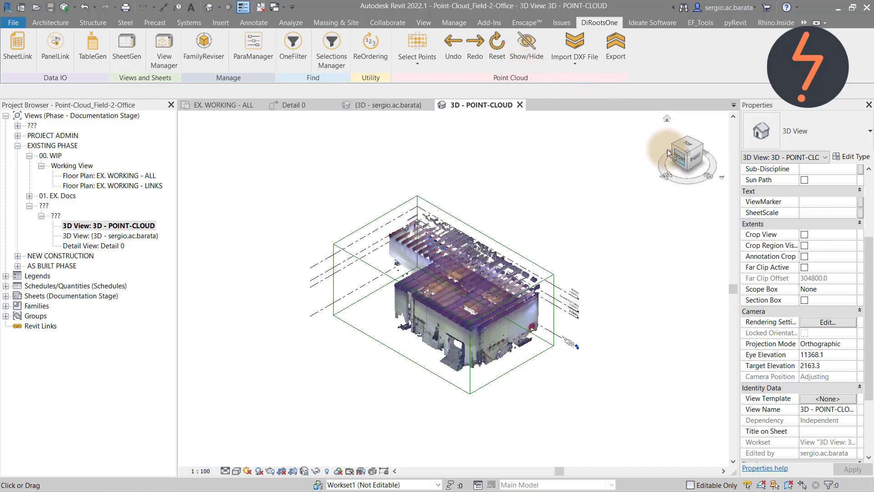
pyautogui.click(687, 153)
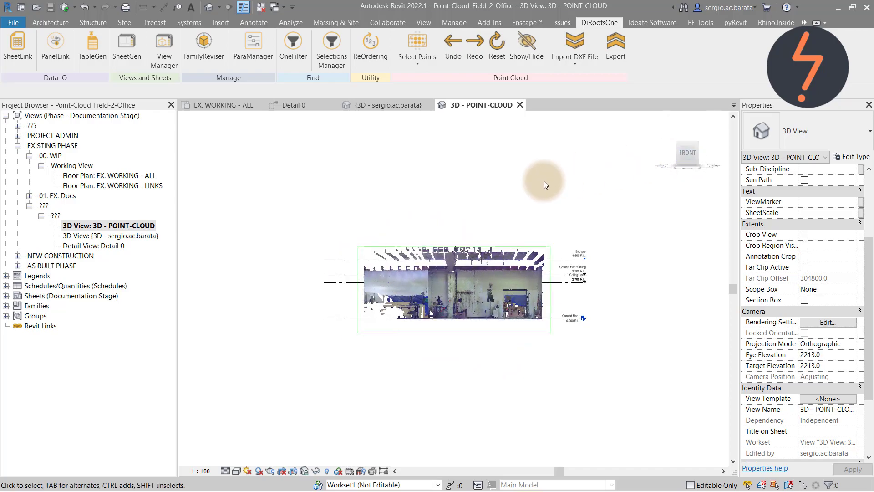
pyautogui.moveTo(341, 223)
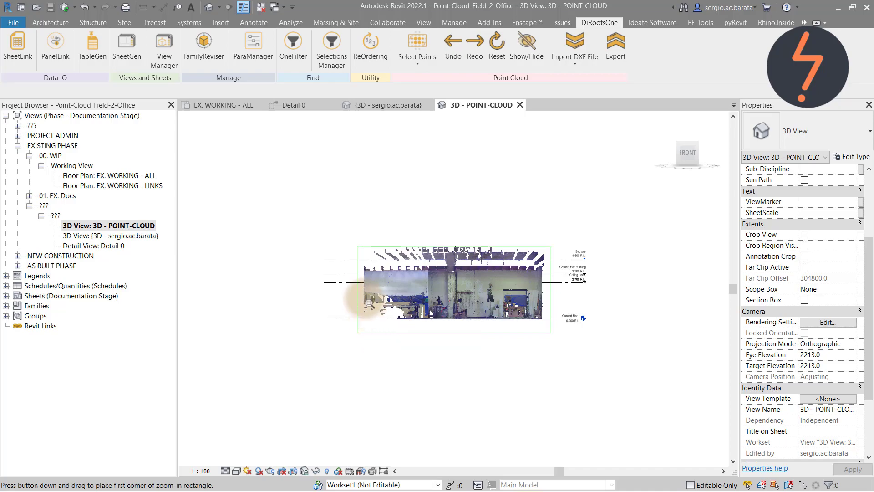
pyautogui.moveTo(366, 301); pyautogui.dragTo(601, 297)
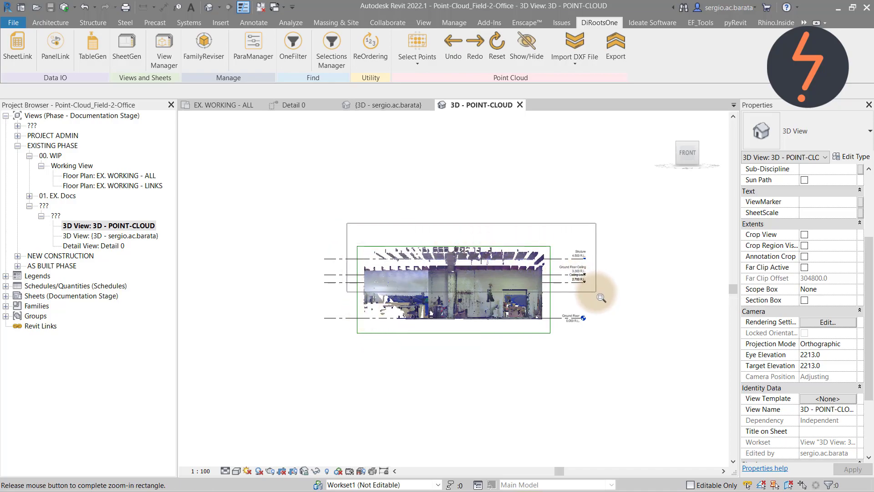
# Isolate the scan points between the Struture and Ceiling Level levels using DiRoots.
pyautogui.click(415, 64)
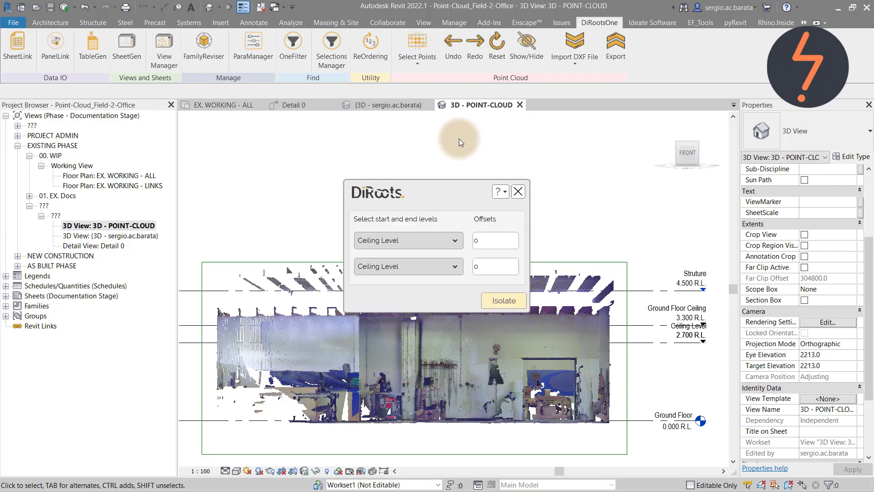
pyautogui.click(407, 240)
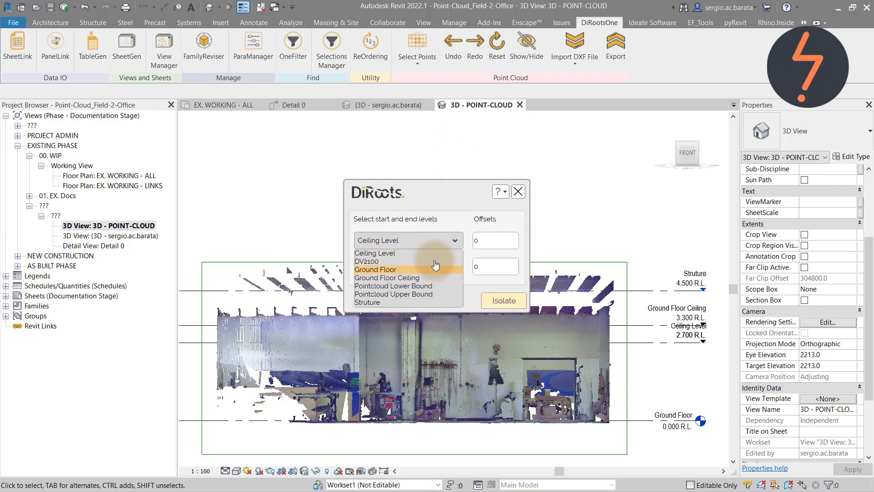
pyautogui.click(369, 302)
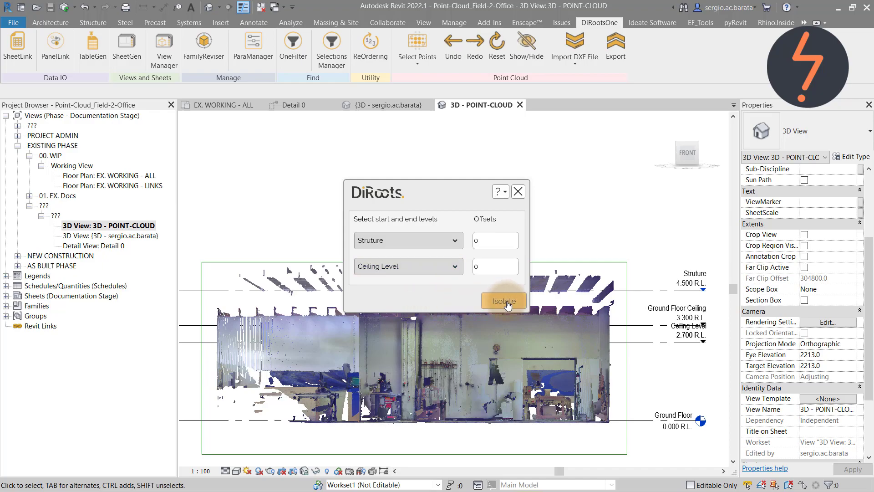
pyautogui.click(502, 300)
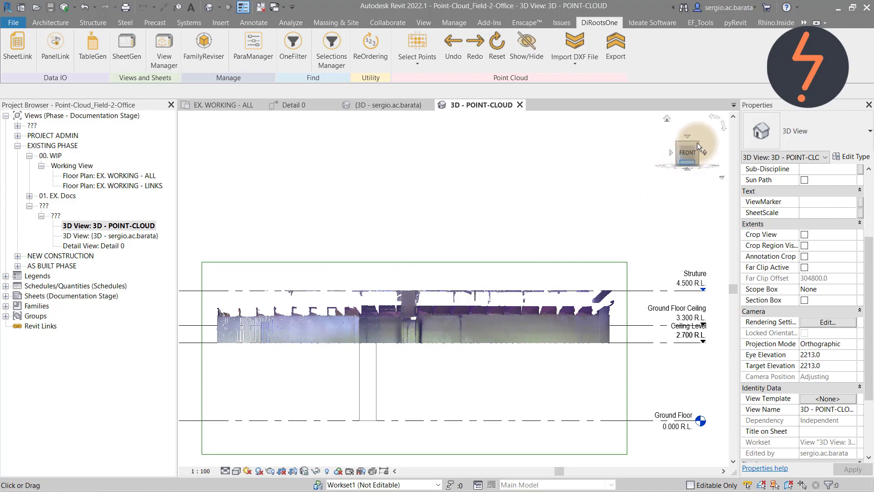